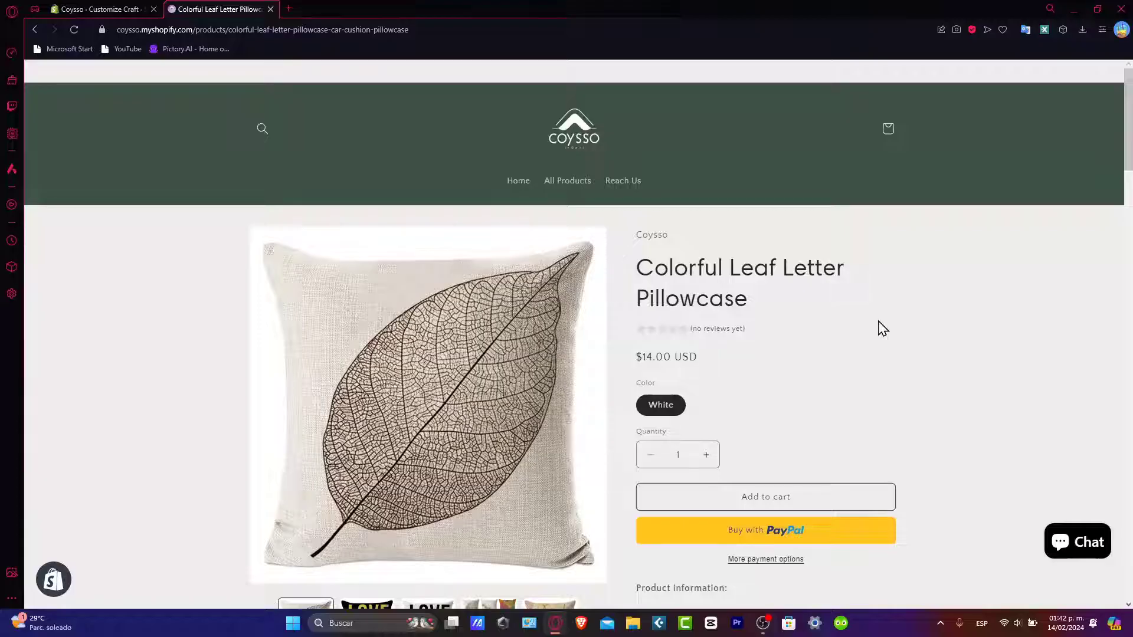
{"action": "mouse_move", "coordinate": [809, 387]}
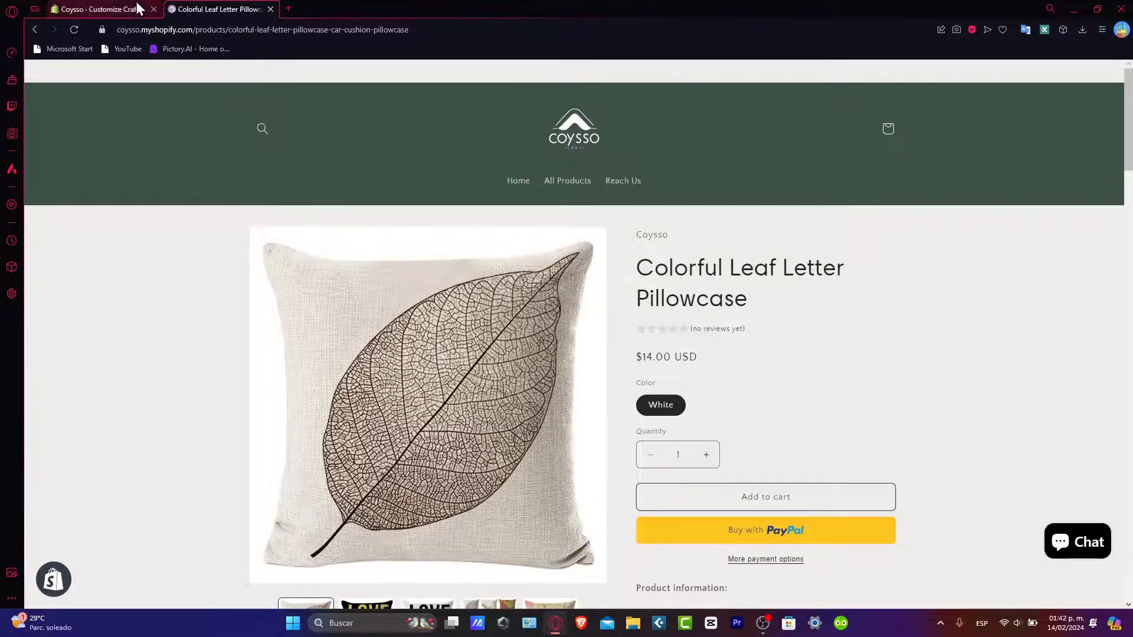
Switch back to the store admin tab and open the Products list of ten active items.
{"action": "left_click", "coordinate": [98, 9]}
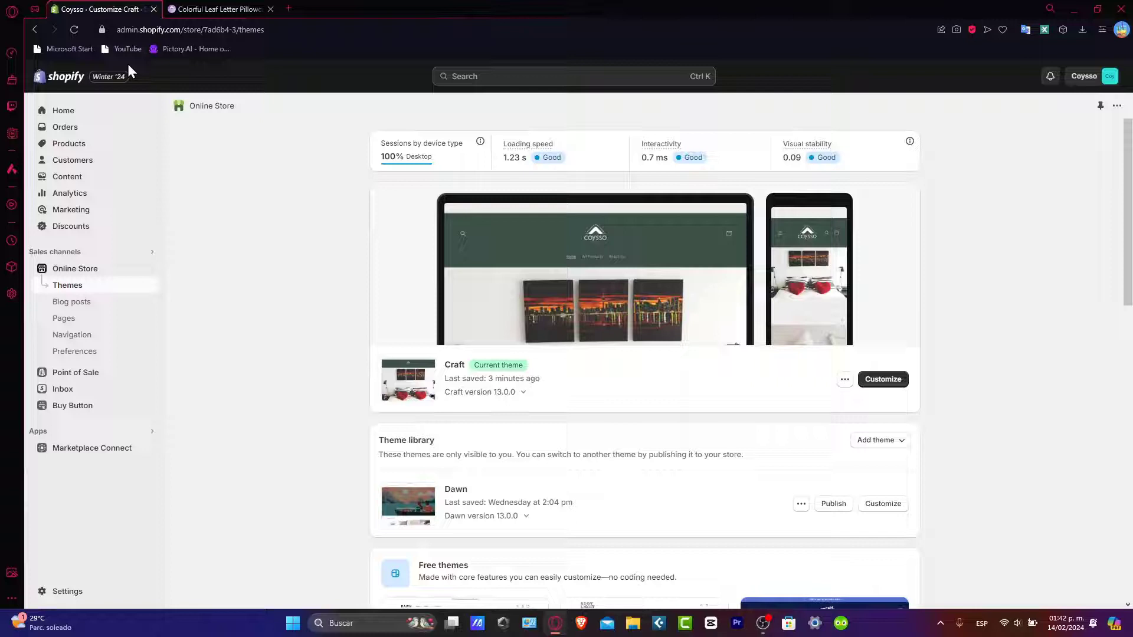
{"action": "left_click", "coordinate": [68, 143]}
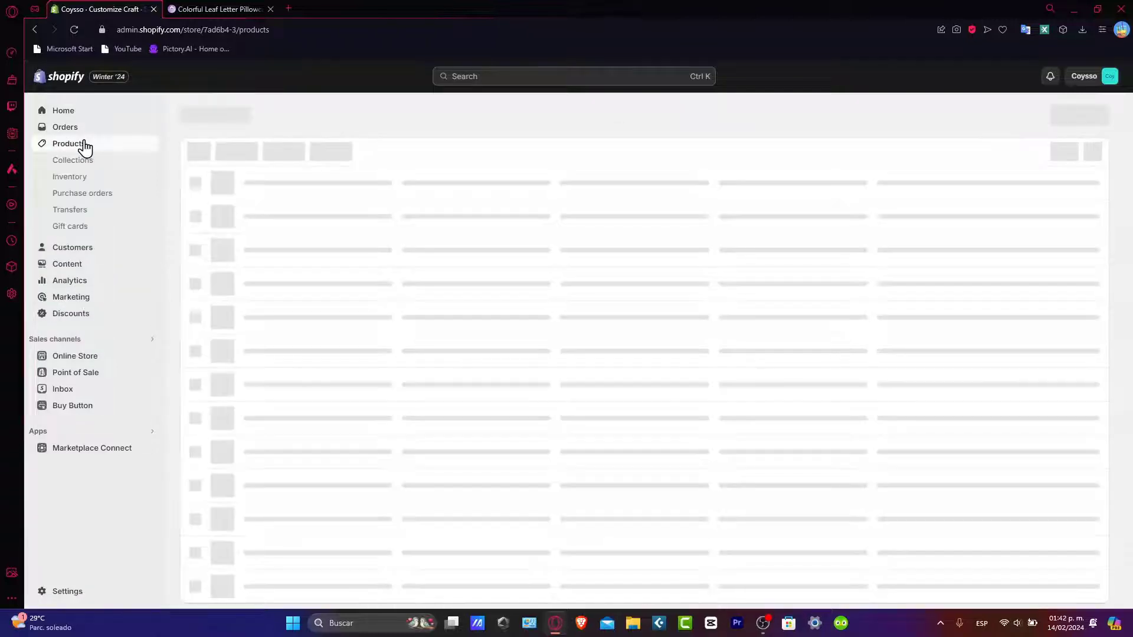
{"action": "left_click", "coordinate": [70, 143]}
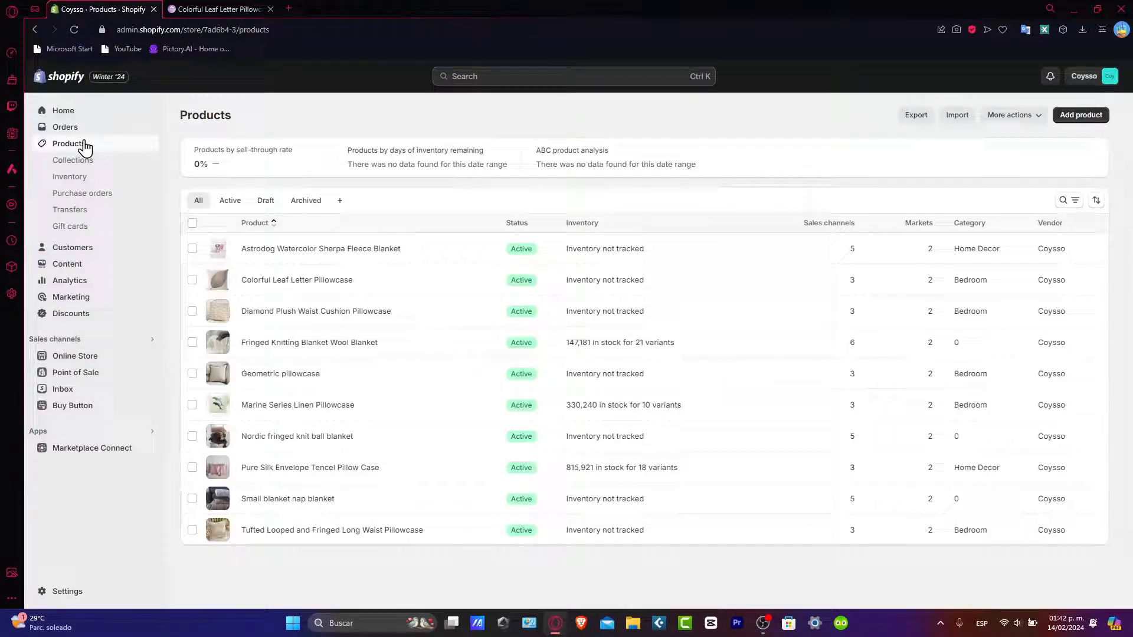
{"action": "mouse_move", "coordinate": [93, 148]}
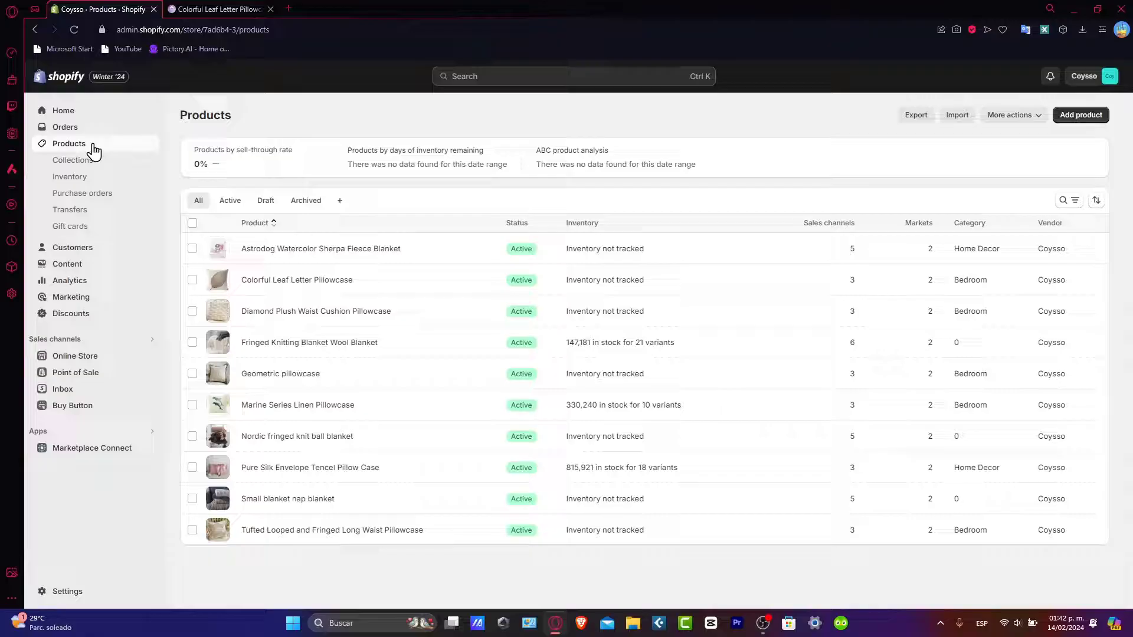
{"action": "mouse_move", "coordinate": [99, 134]}
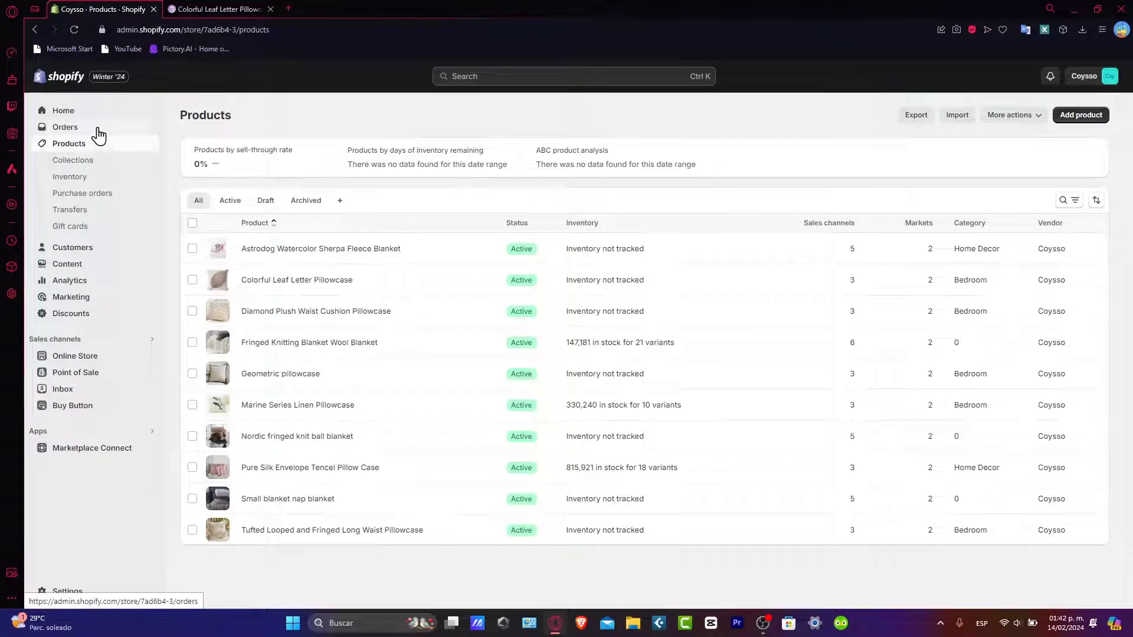
Create a new product titled 'Example 1'.
{"action": "left_click", "coordinate": [1081, 115]}
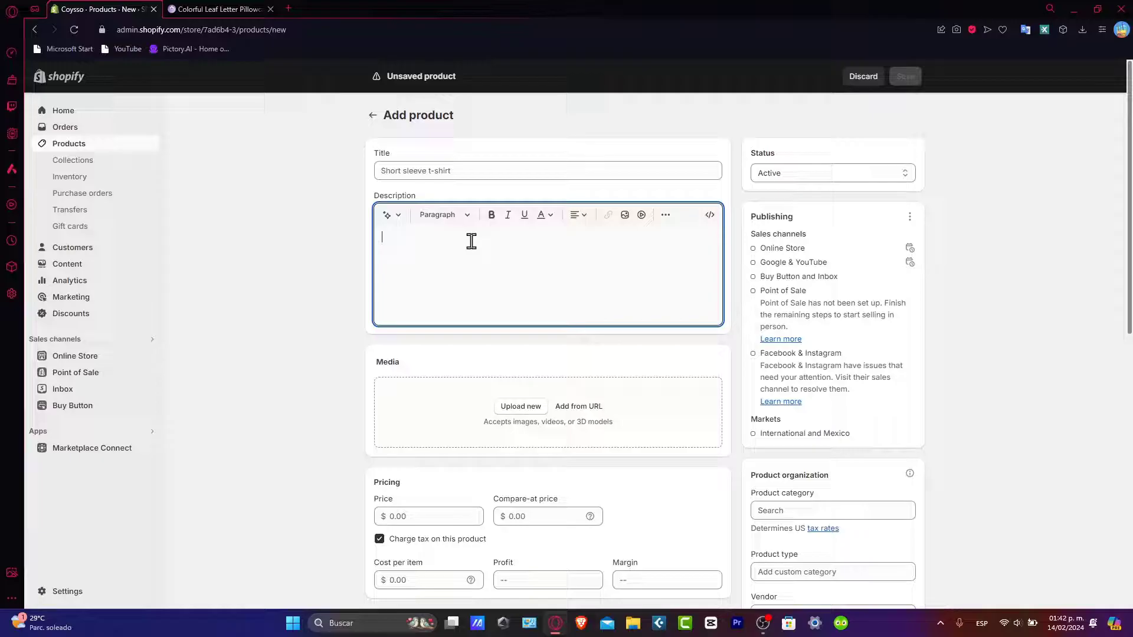
{"action": "scroll", "scroll_direction": "down", "scroll_amount": 3}
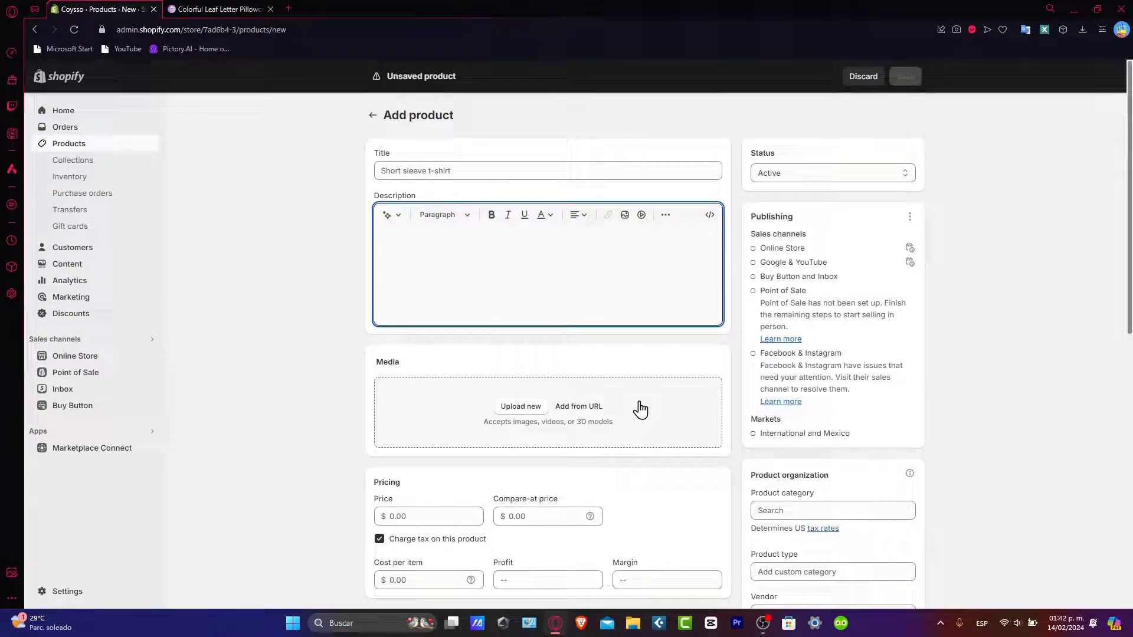
{"action": "left_click", "coordinate": [499, 171]}
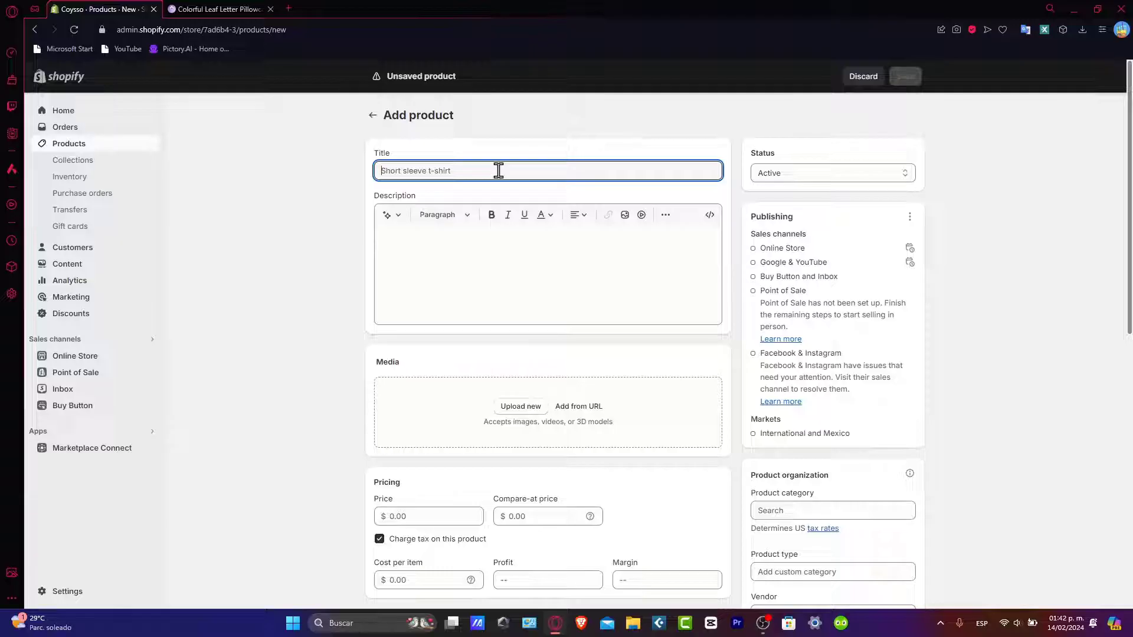
{"action": "type", "text": "Example t"}
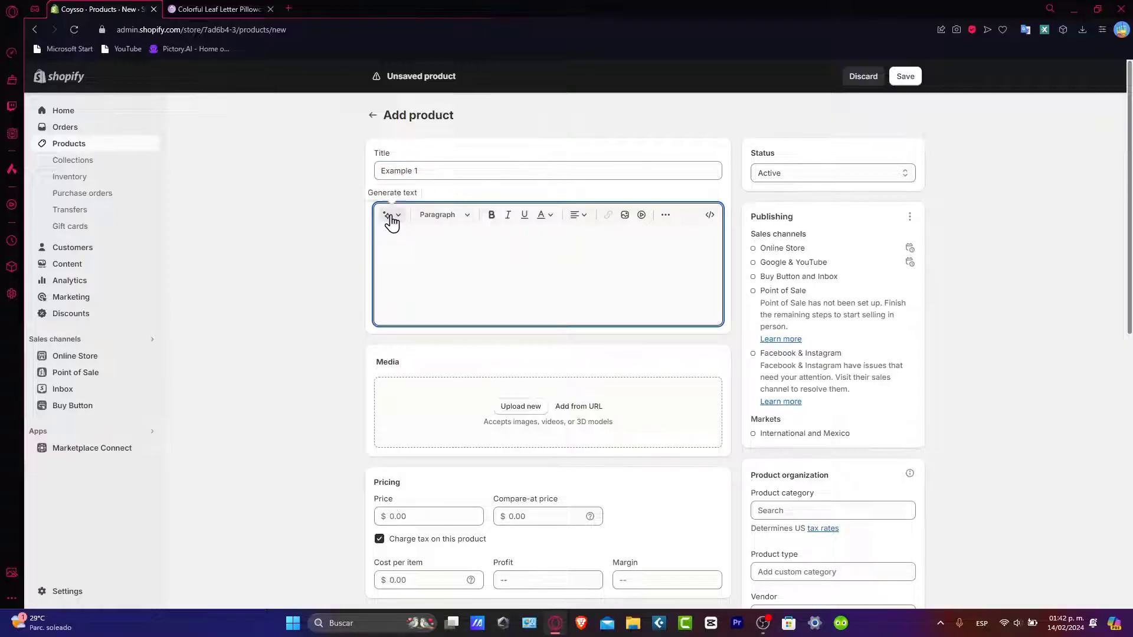
Generate a description from keywords 't shirt organic 10% eco' and keep the suggestion.
{"action": "left_click", "coordinate": [389, 214]}
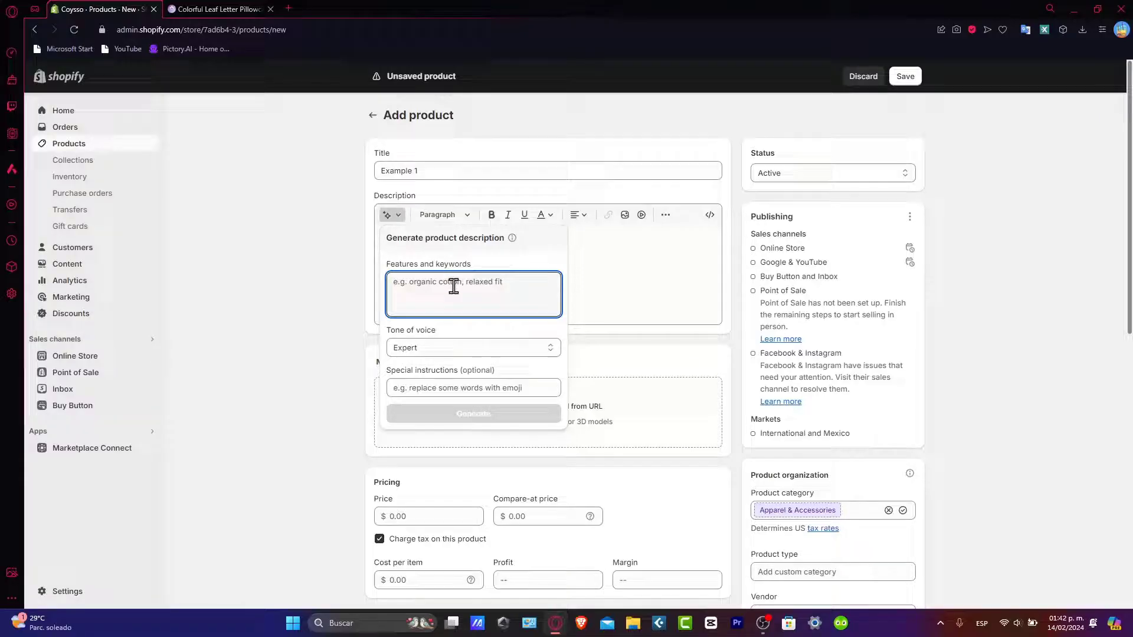
{"action": "type", "text": "t shirt organic 10% eco"}
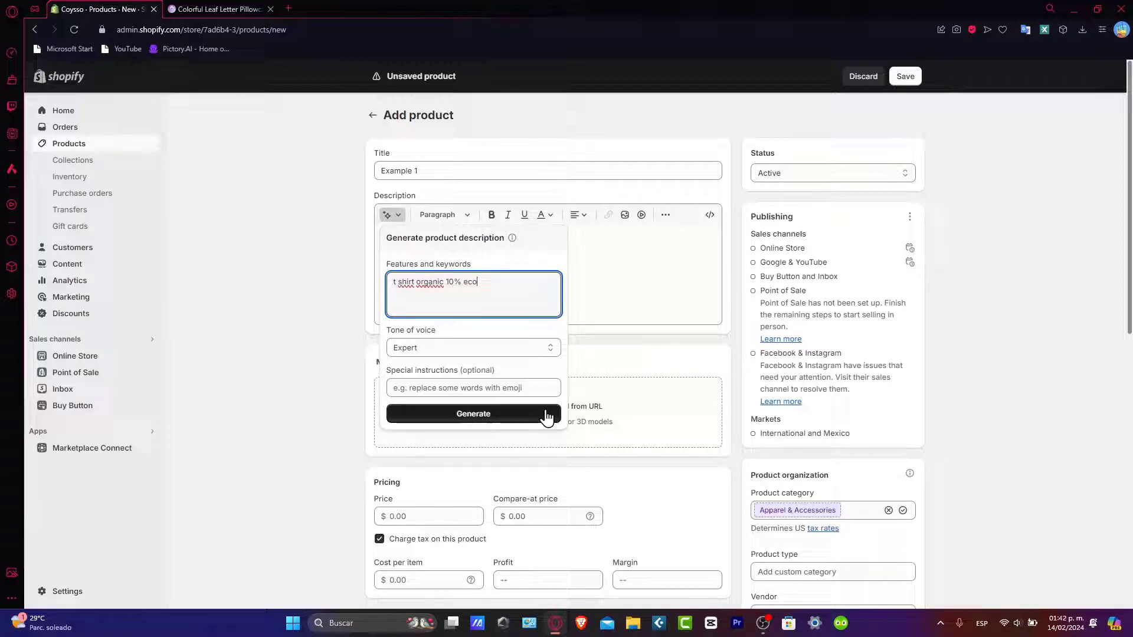
{"action": "left_click", "coordinate": [472, 413]}
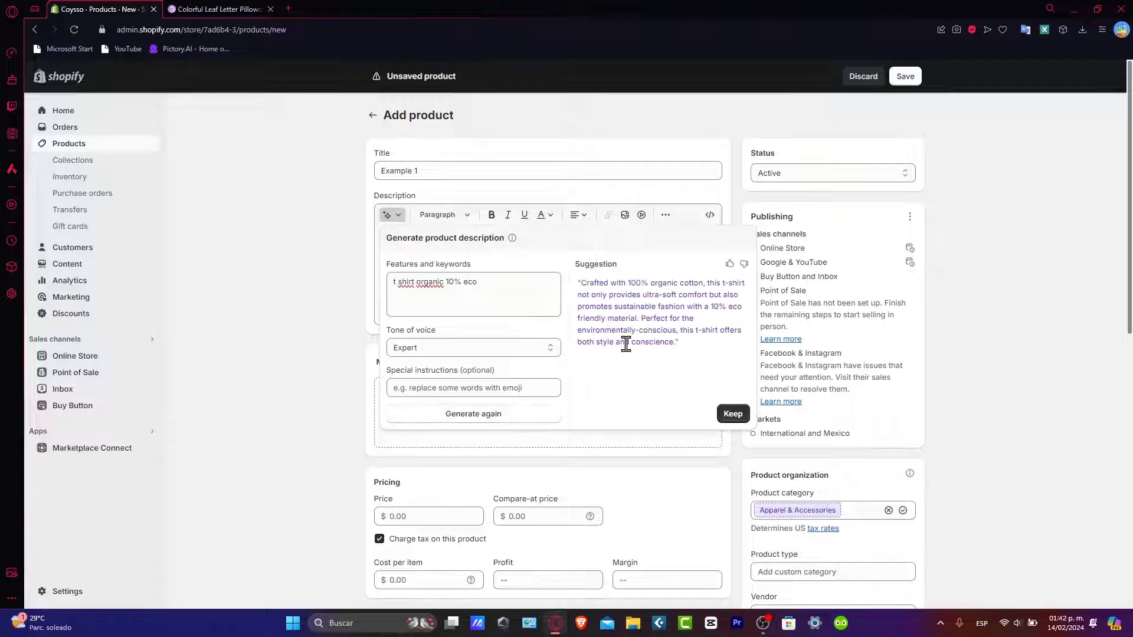
{"action": "left_click", "coordinate": [732, 413]}
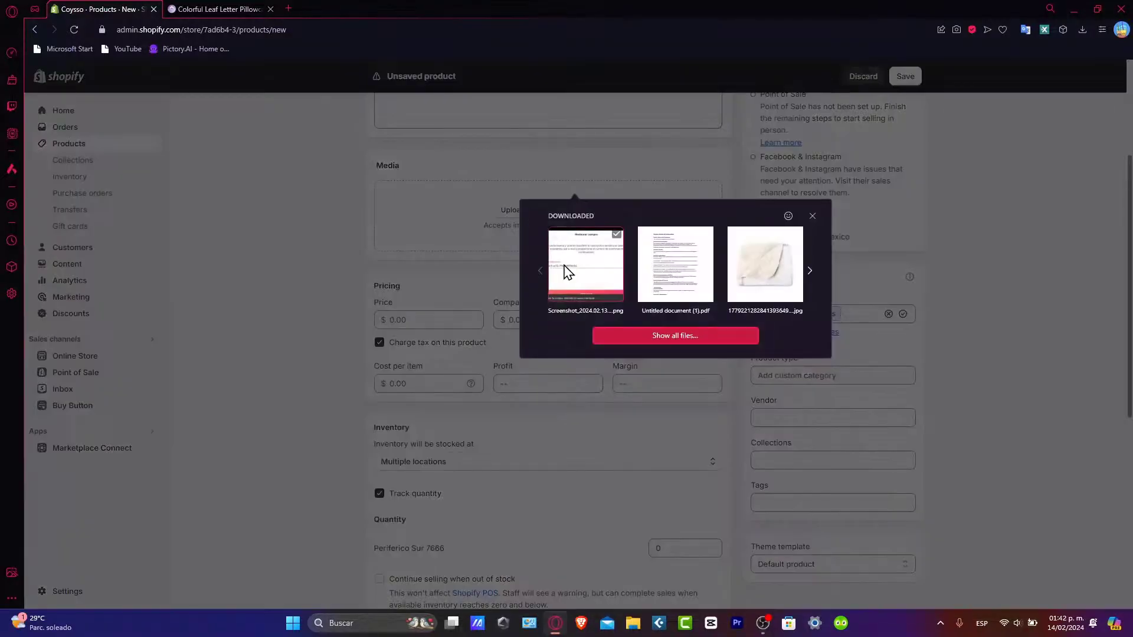
Browse the downloaded images and attach the plant-and-pink-blanket photo as product media.
{"action": "left_click", "coordinate": [808, 270]}
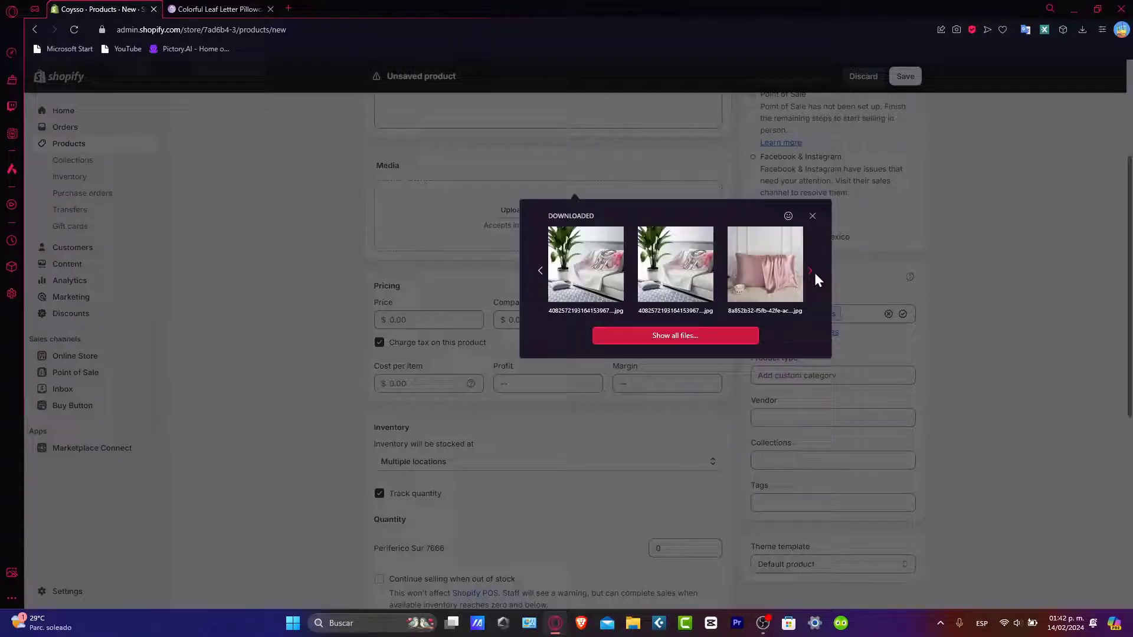
{"action": "left_click", "coordinate": [809, 270]}
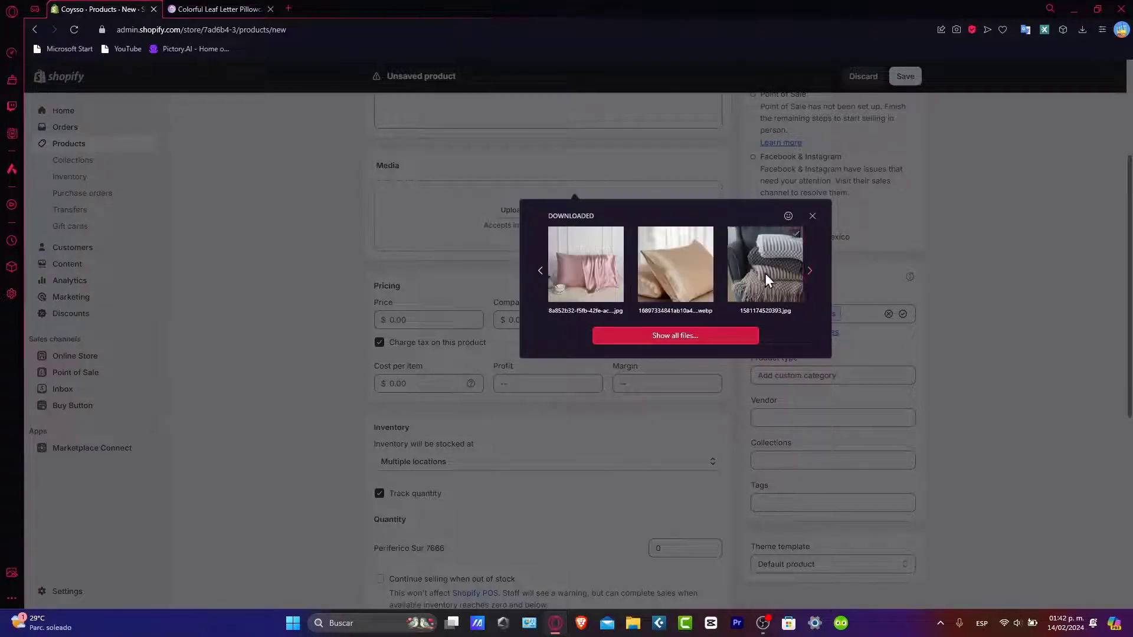
{"action": "left_click", "coordinate": [540, 270]}
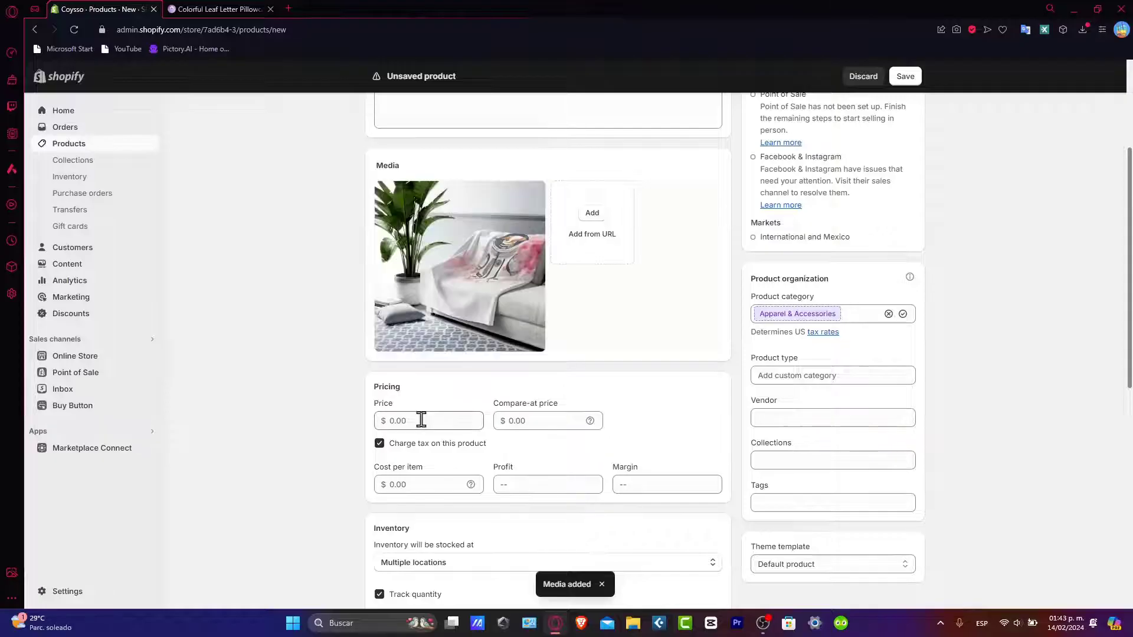
Enter a $14.00 price, leaving compare-at price and cost per item at 0.00.
{"action": "left_click", "coordinate": [428, 421]}
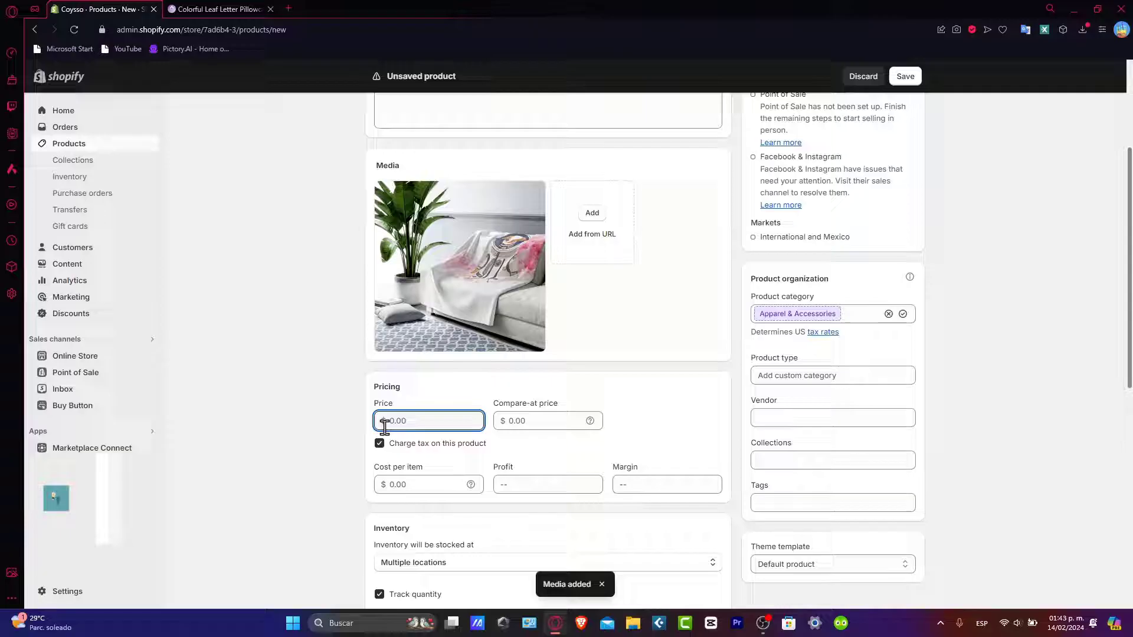
{"action": "type", "text": "14.00"}
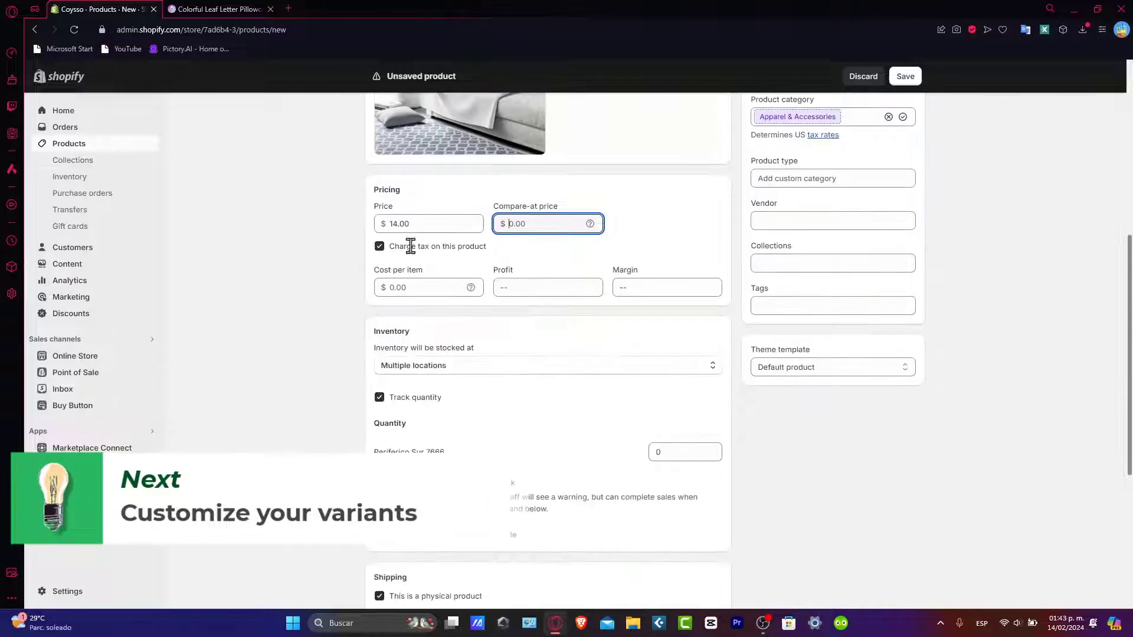
{"action": "left_click", "coordinate": [429, 287]}
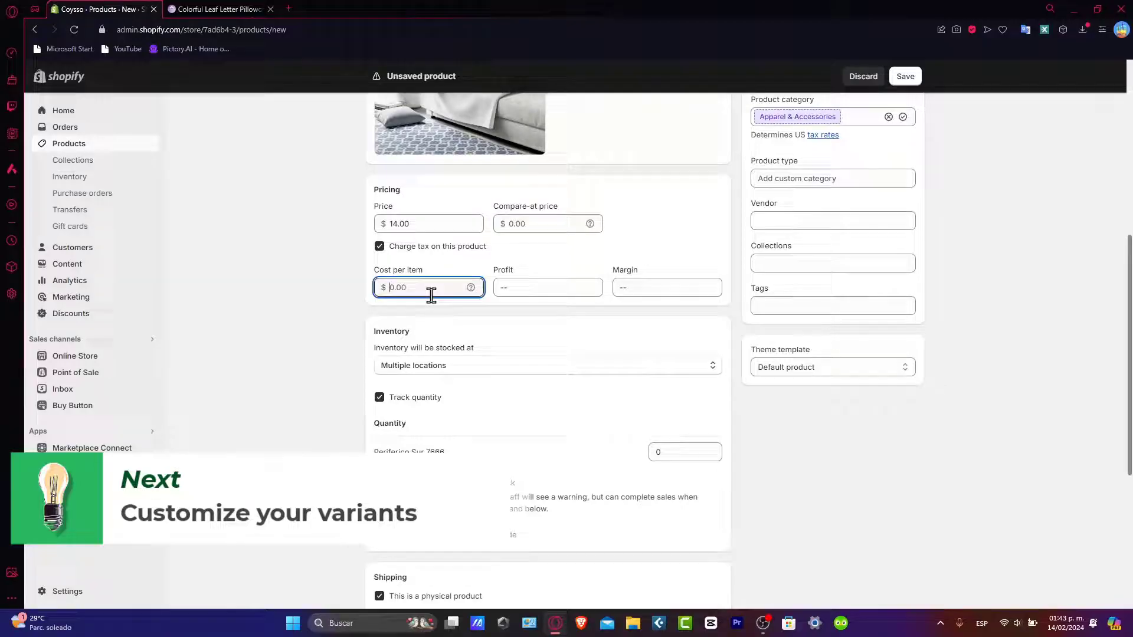
{"action": "left_click", "coordinate": [547, 365]}
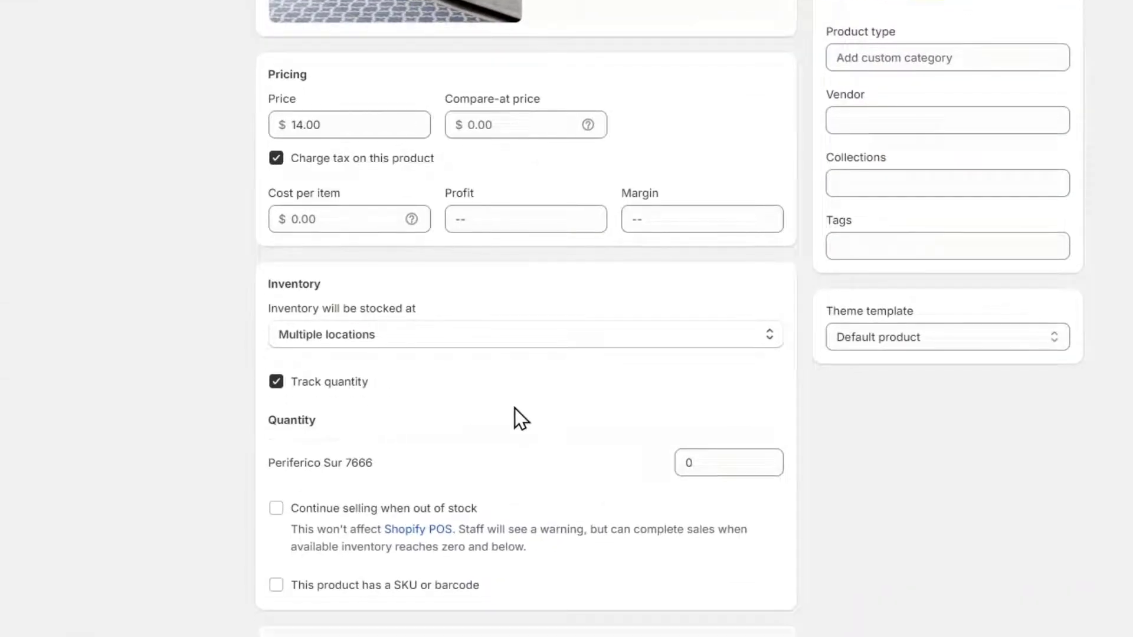
{"action": "scroll", "scroll_direction": "down", "scroll_amount": 3}
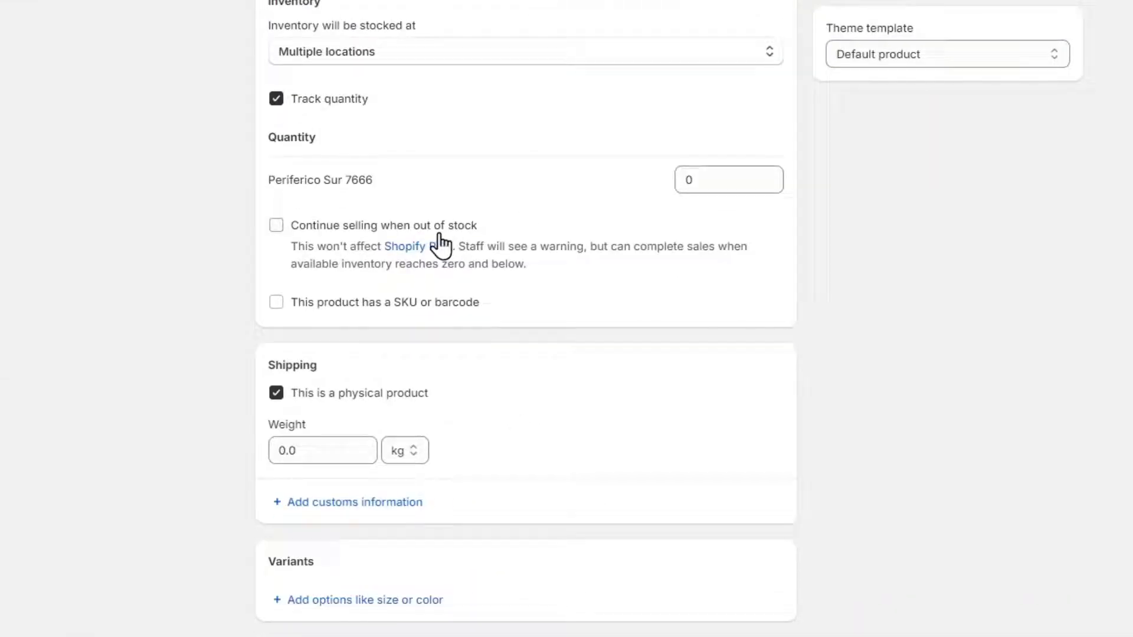
{"action": "scroll", "scroll_direction": "down", "scroll_amount": 3}
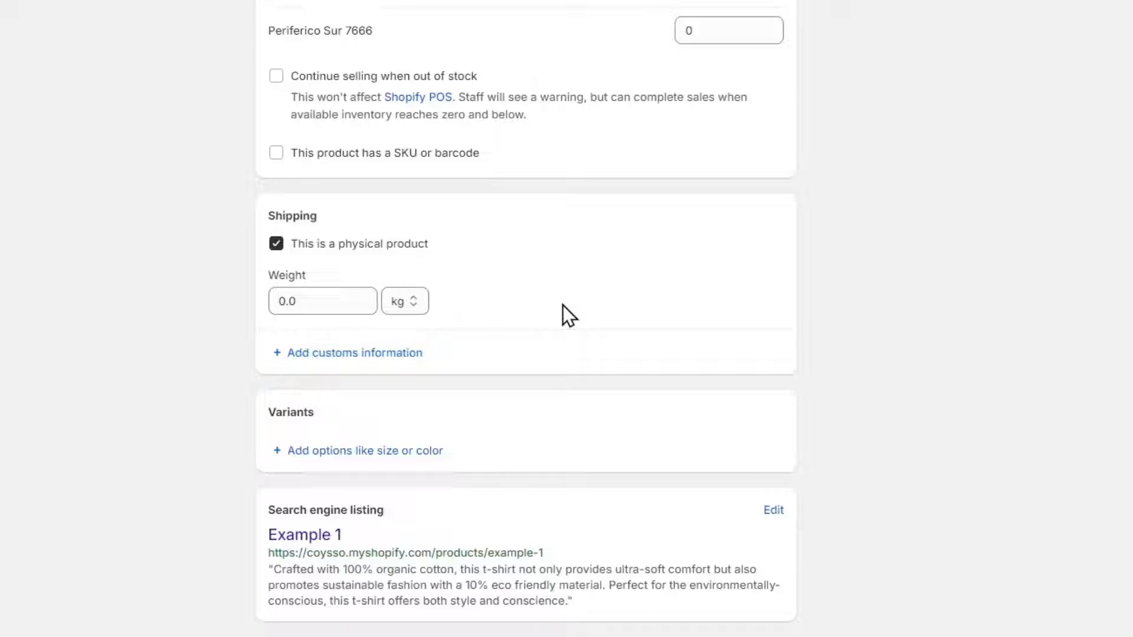
{"action": "mouse_move", "coordinate": [365, 450]}
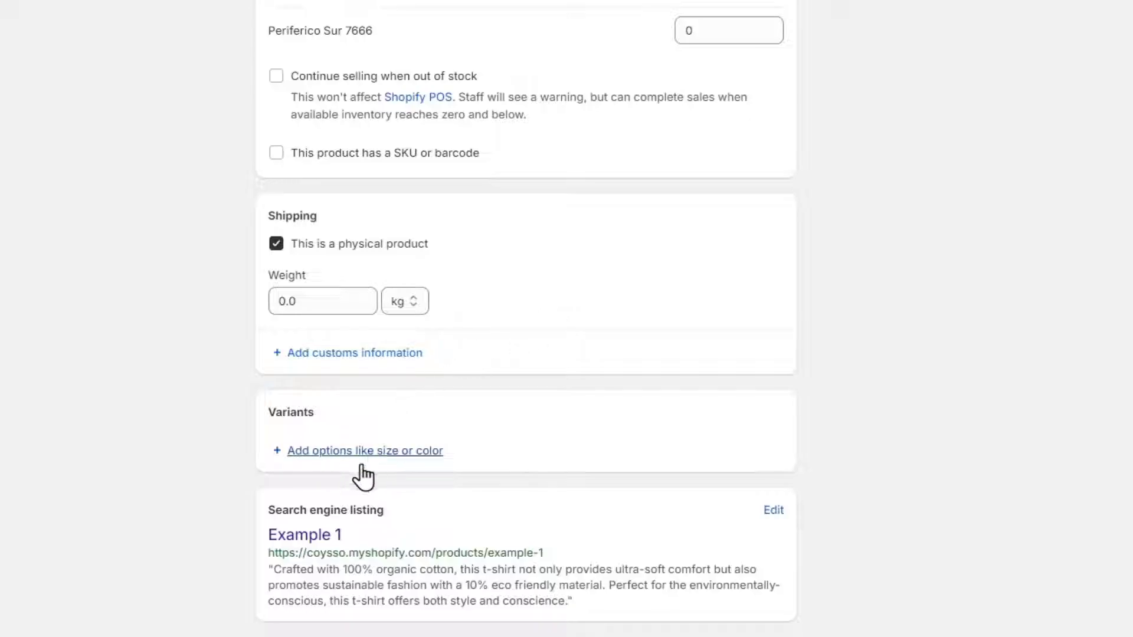
Add a Color option with values Pink, Gray and White, producing three $14.00 variants.
{"action": "left_click", "coordinate": [365, 450]}
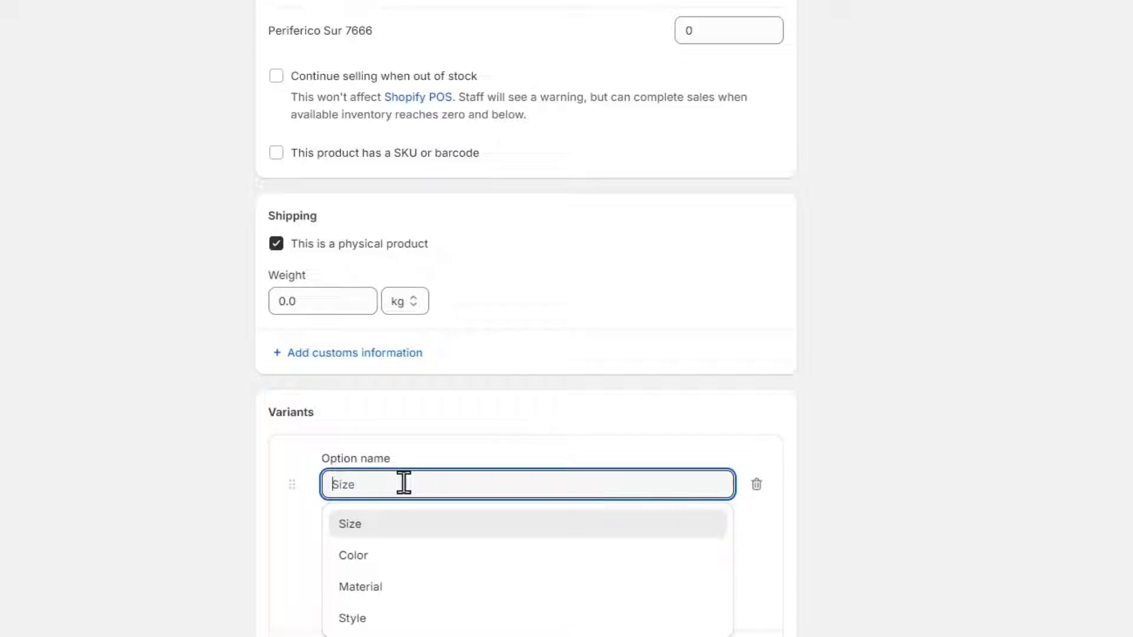
{"action": "mouse_move", "coordinate": [501, 555]}
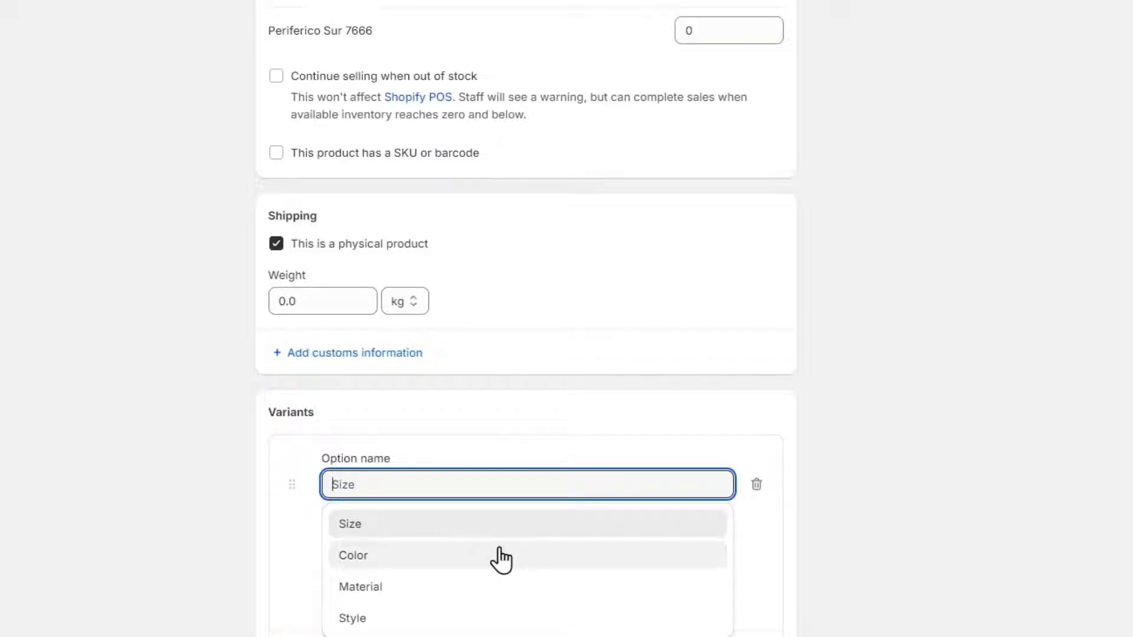
{"action": "left_click", "coordinate": [354, 555]}
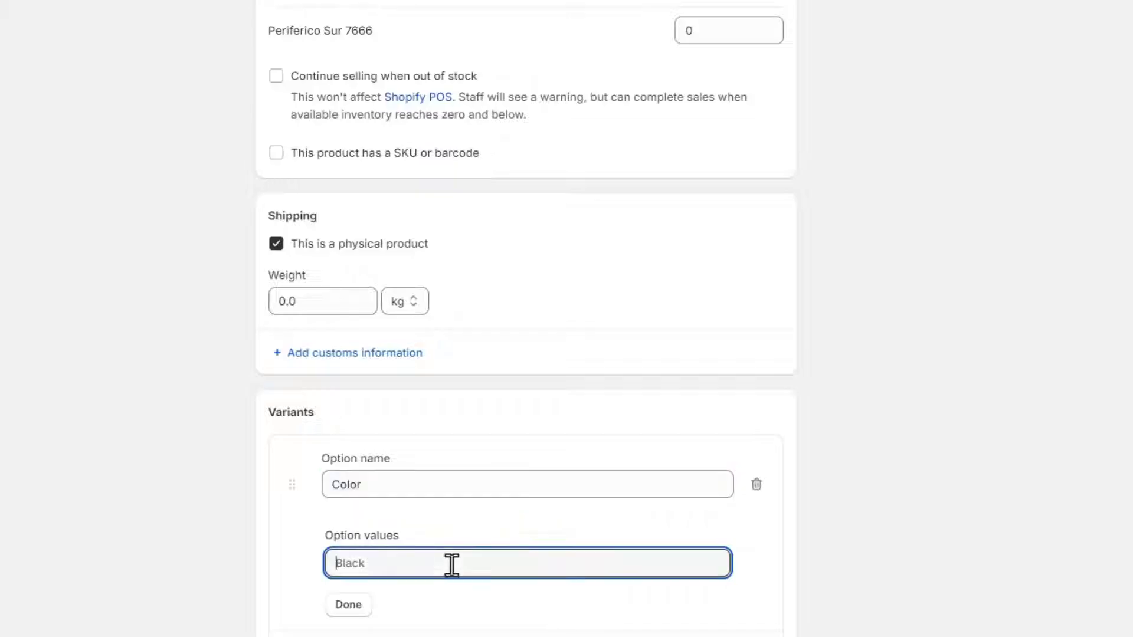
{"action": "scroll", "scroll_direction": "down", "scroll_amount": 3}
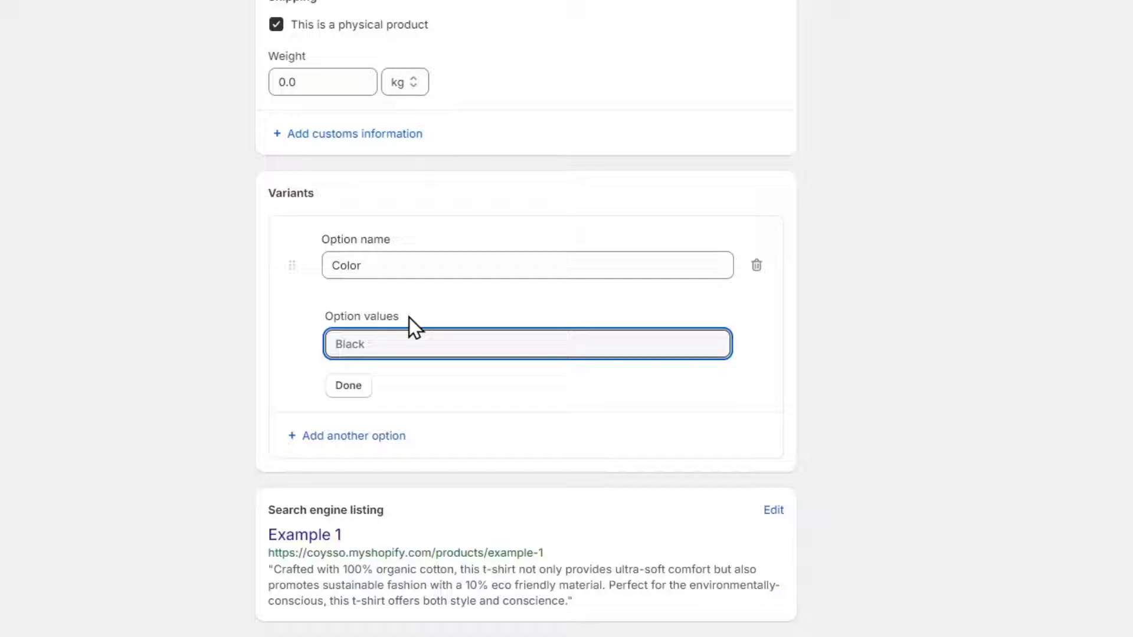
{"action": "type", "text": "Pink"}
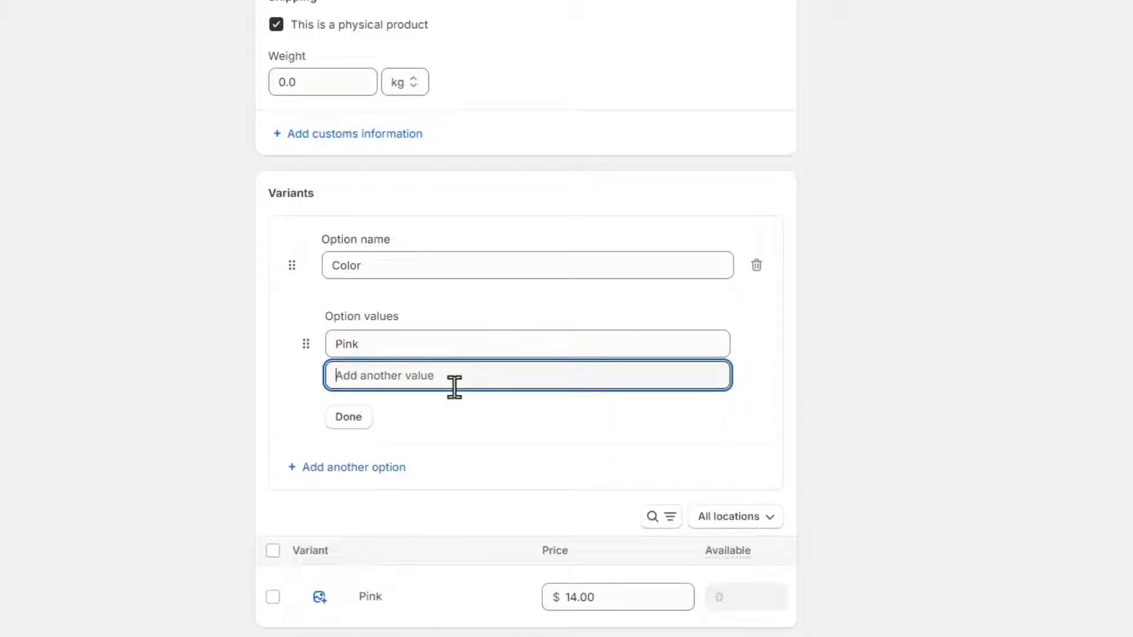
{"action": "type", "text": "Gray"}
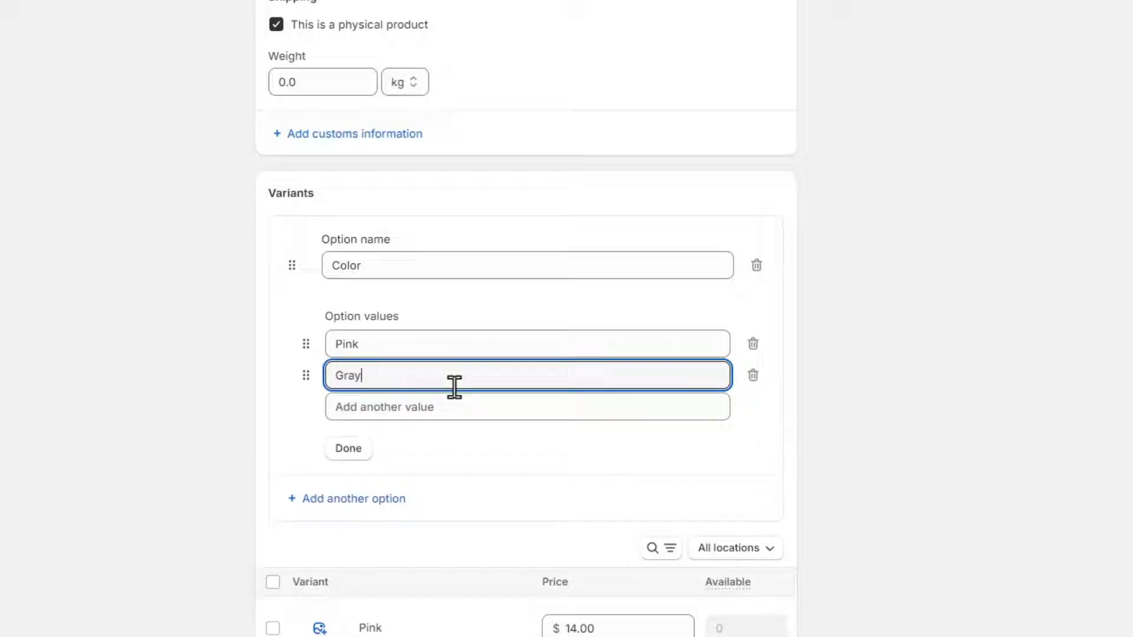
{"action": "left_click", "coordinate": [527, 406]}
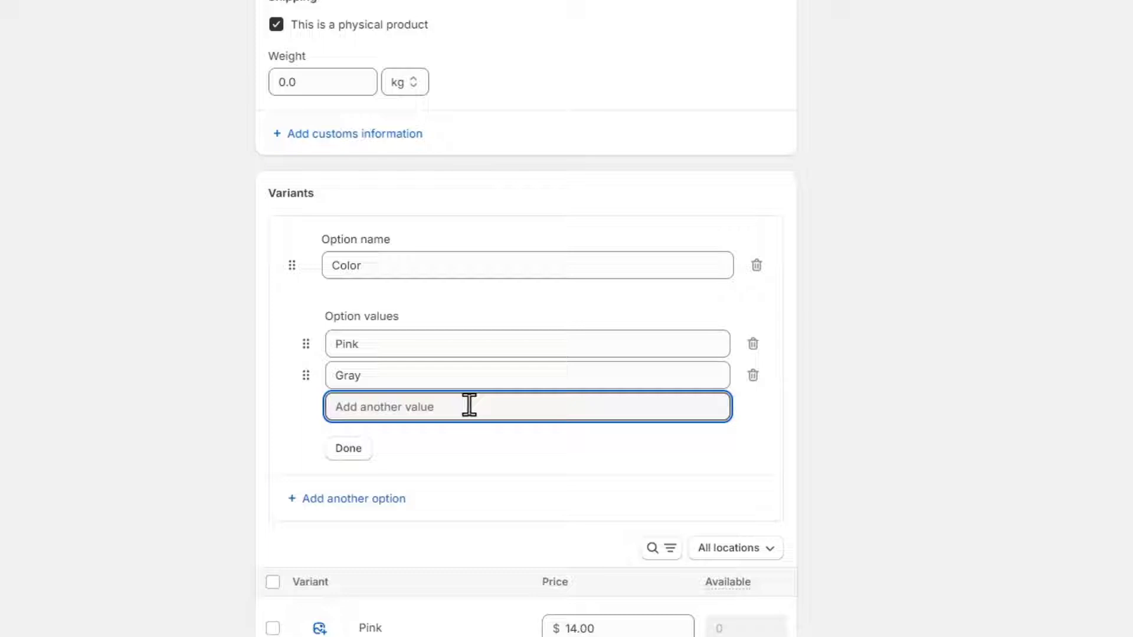
{"action": "type", "text": "White"}
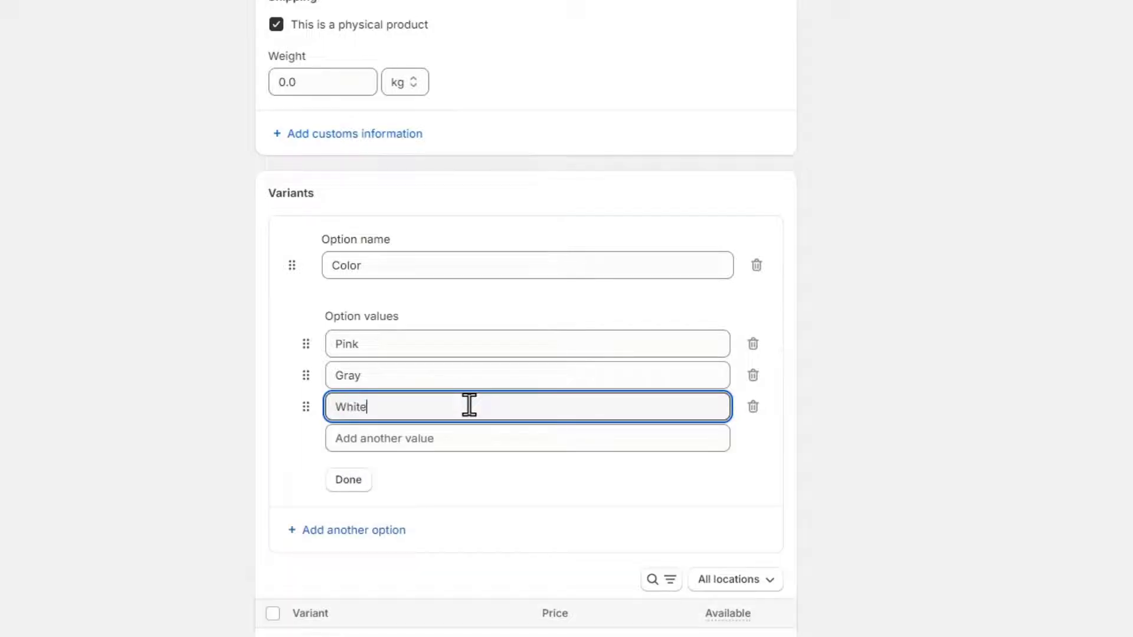
{"action": "left_click", "coordinate": [347, 480]}
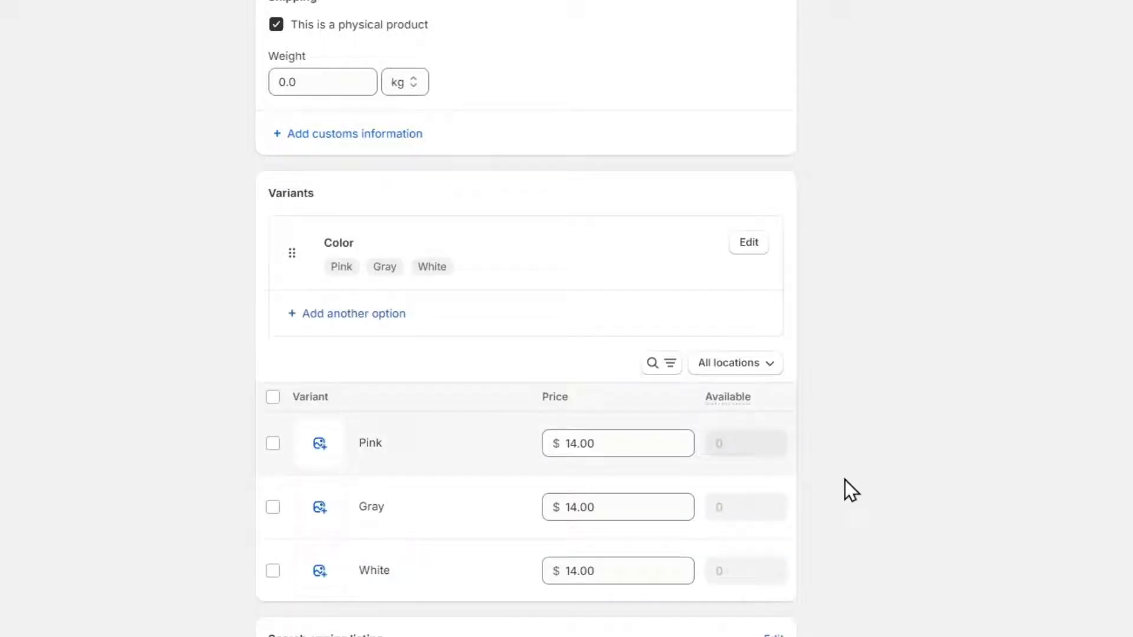
Attach the matching pink, gray and white pillow images to each Color variant.
{"action": "scroll", "scroll_direction": "down", "scroll_amount": 3}
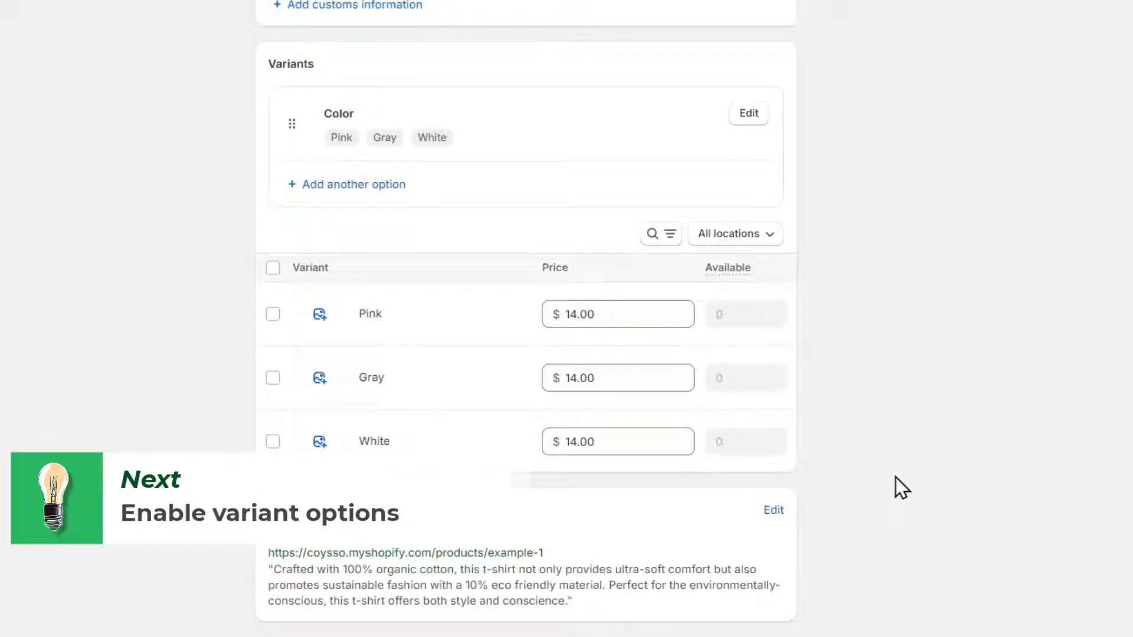
{"action": "mouse_move", "coordinate": [329, 320]}
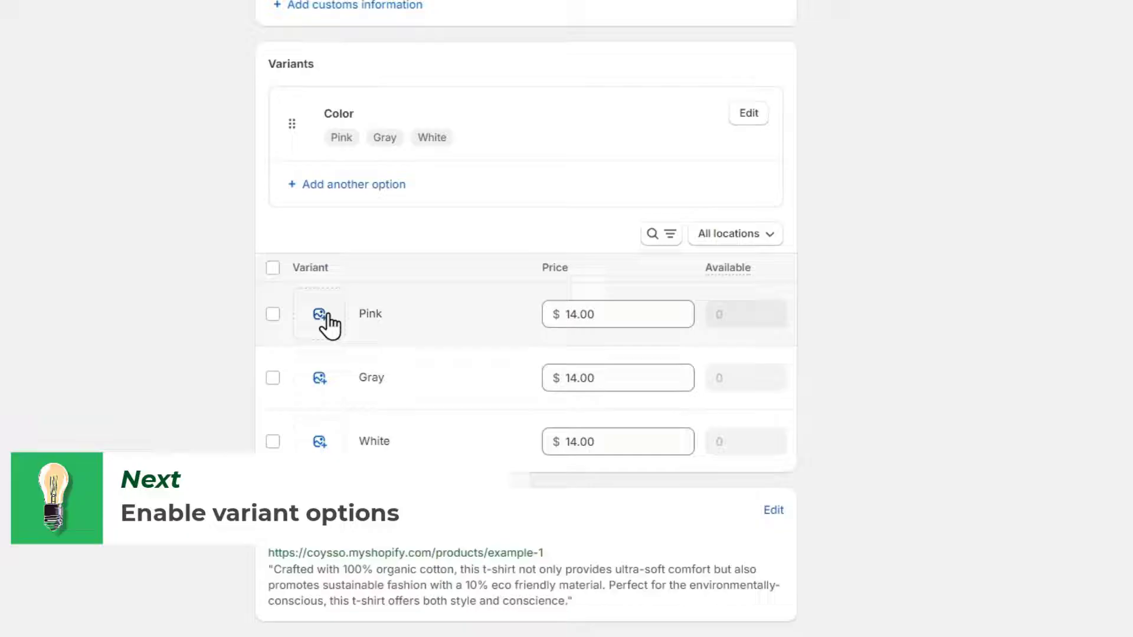
{"action": "left_click", "coordinate": [320, 314]}
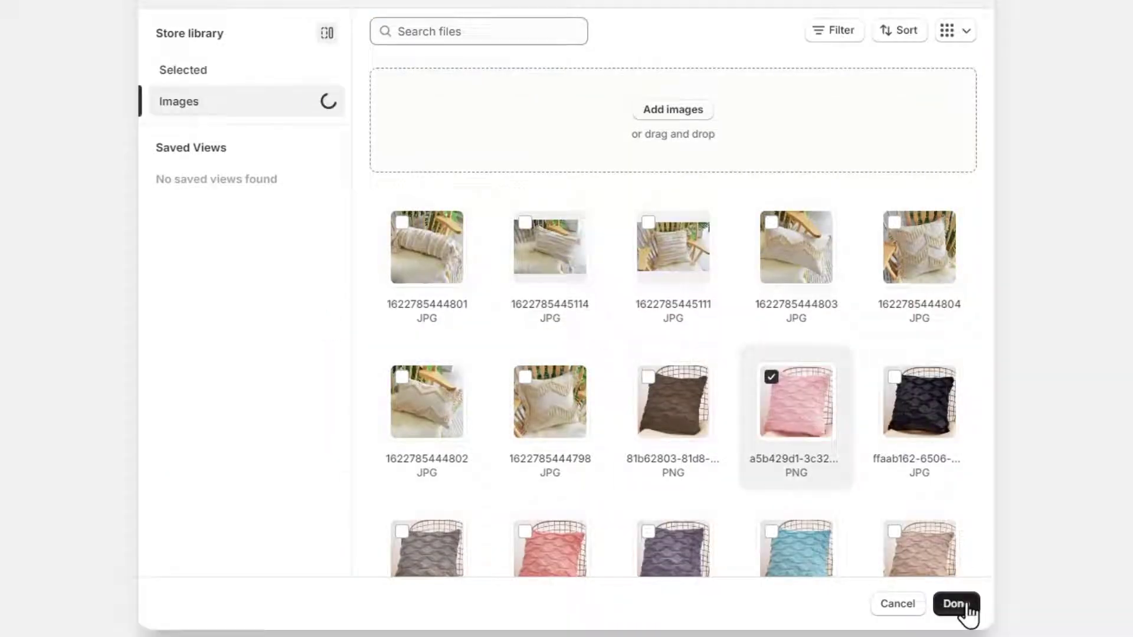
{"action": "left_click", "coordinate": [955, 603]}
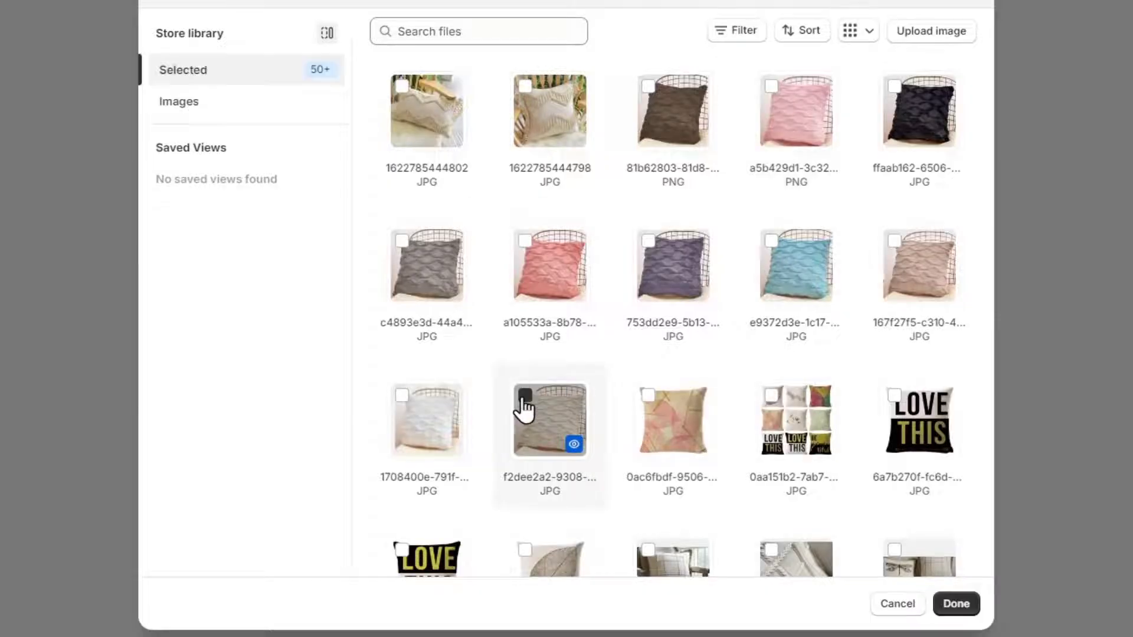
{"action": "left_click", "coordinate": [955, 603]}
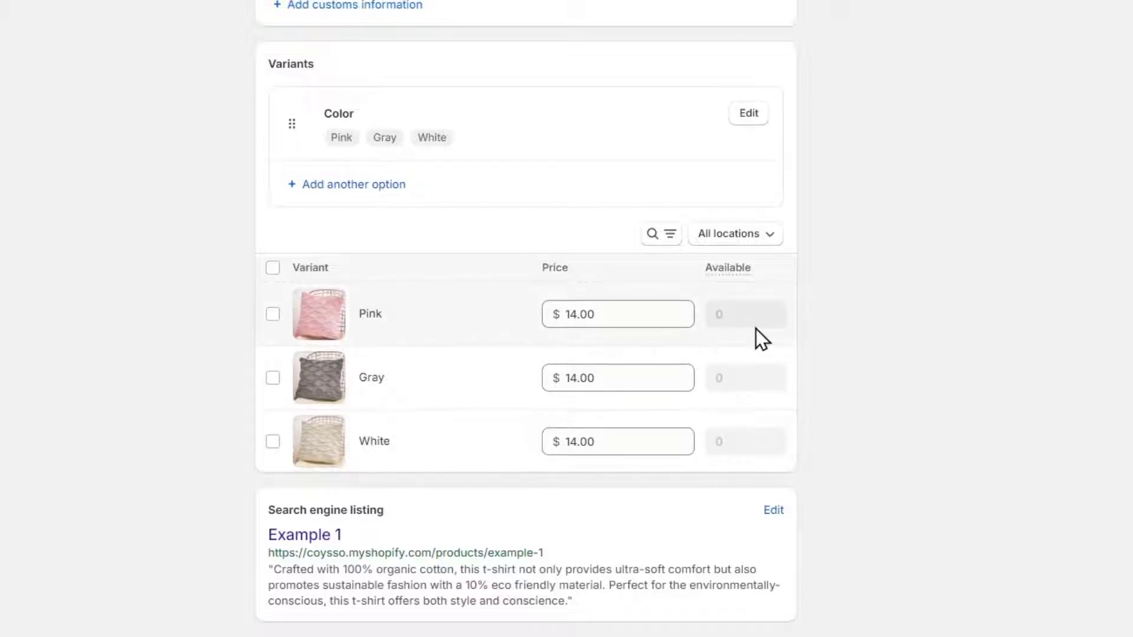
{"action": "mouse_move", "coordinate": [728, 268]}
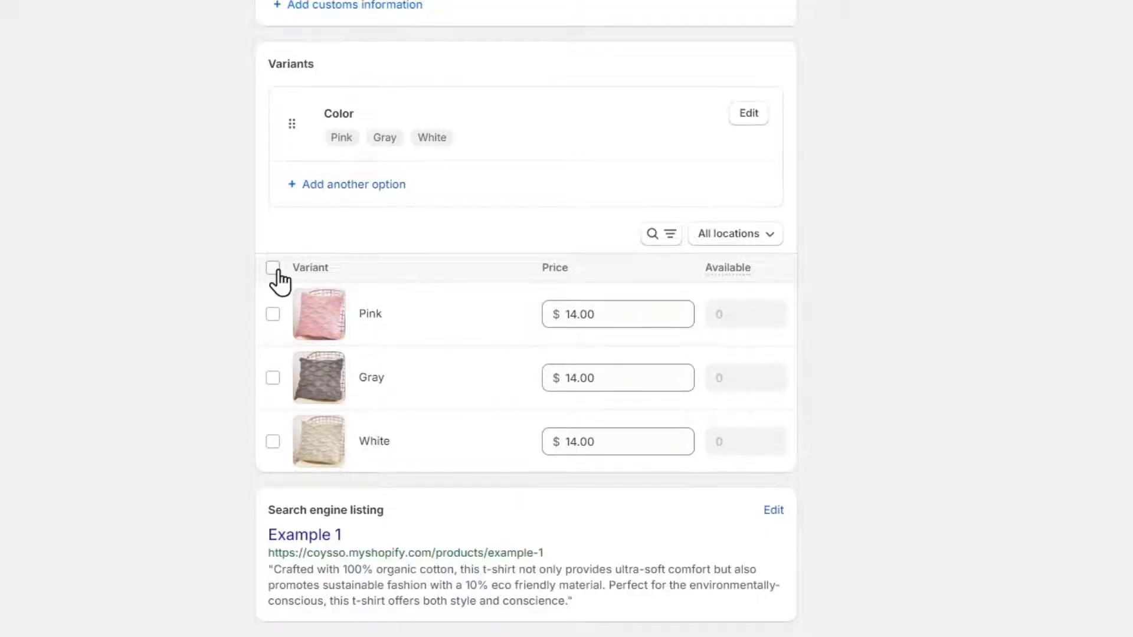
Select all three variants and bulk-set their stock at the store location to 11 units.
{"action": "left_click", "coordinate": [273, 267]}
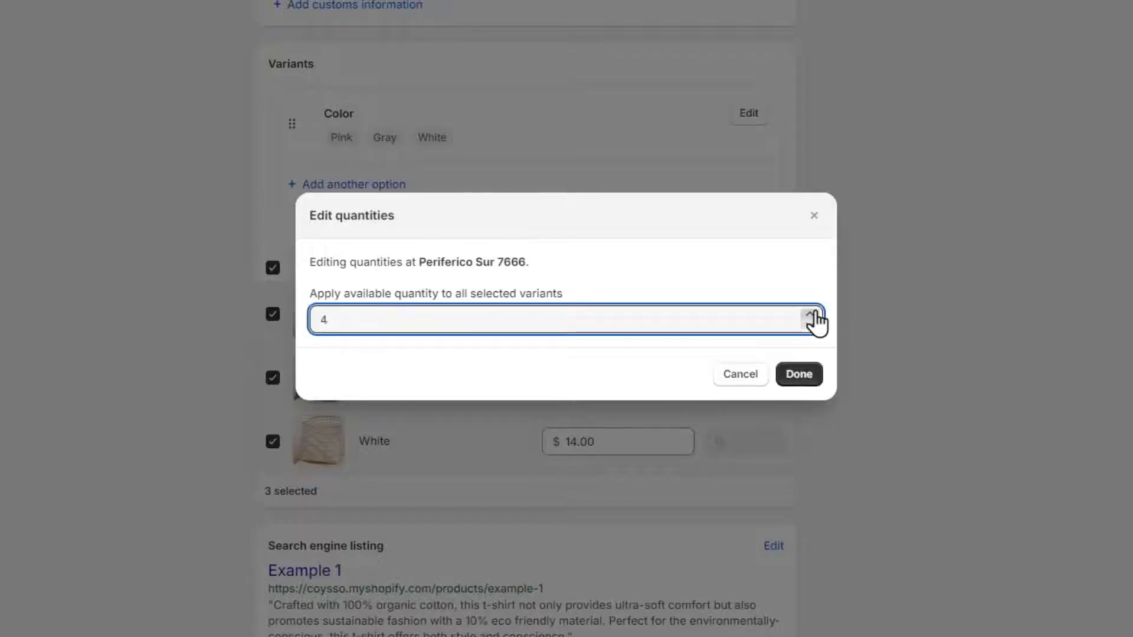
{"action": "left_click", "coordinate": [798, 374]}
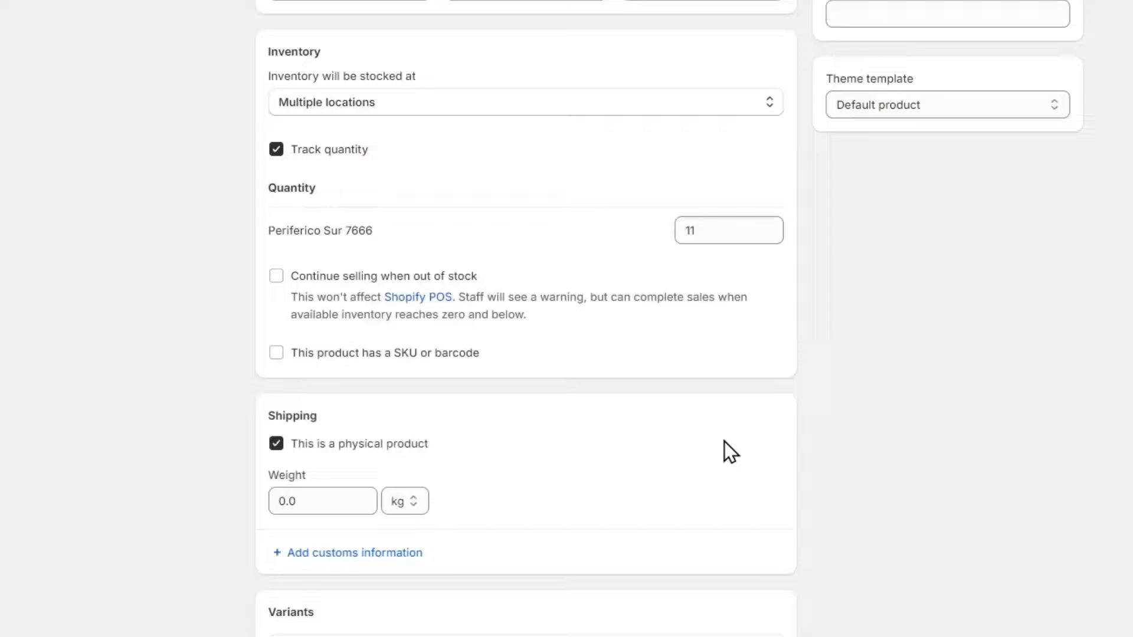
Add the cream blanket image to Media and save Example 1 as an active product.
{"action": "scroll", "scroll_direction": "down", "scroll_amount": 3}
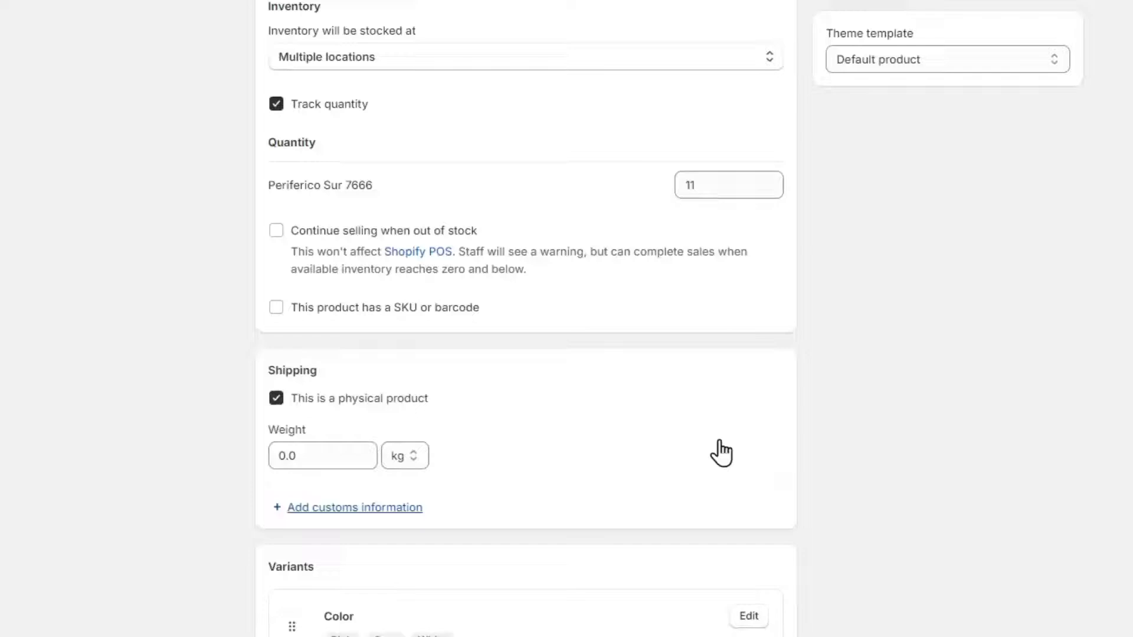
{"action": "scroll", "scroll_direction": "up", "scroll_amount": 3}
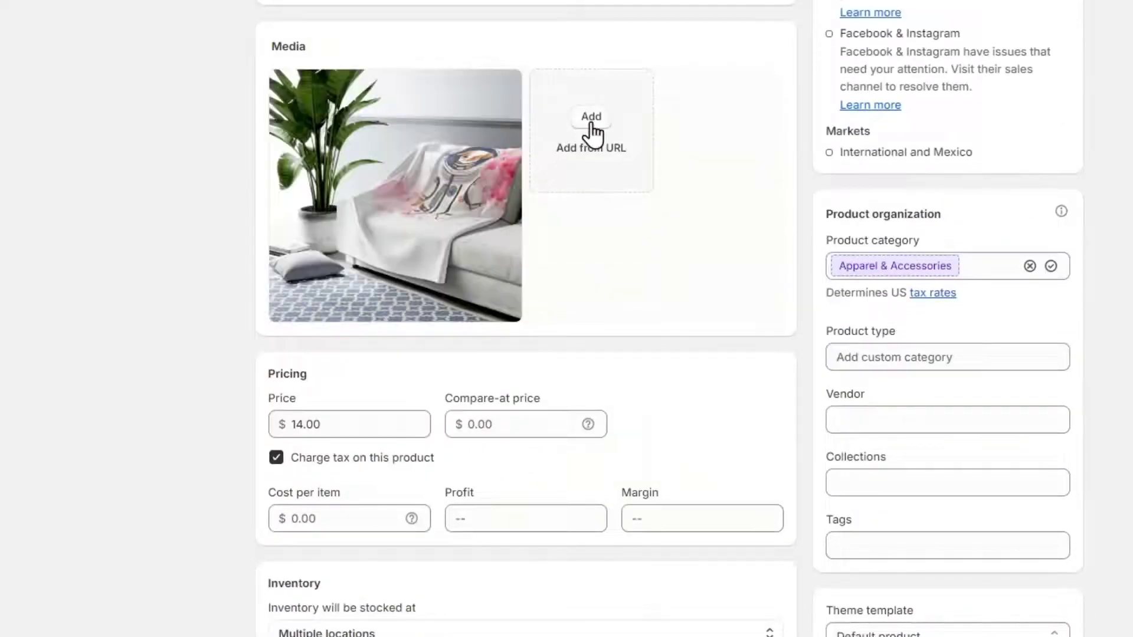
{"action": "left_click", "coordinate": [591, 117]}
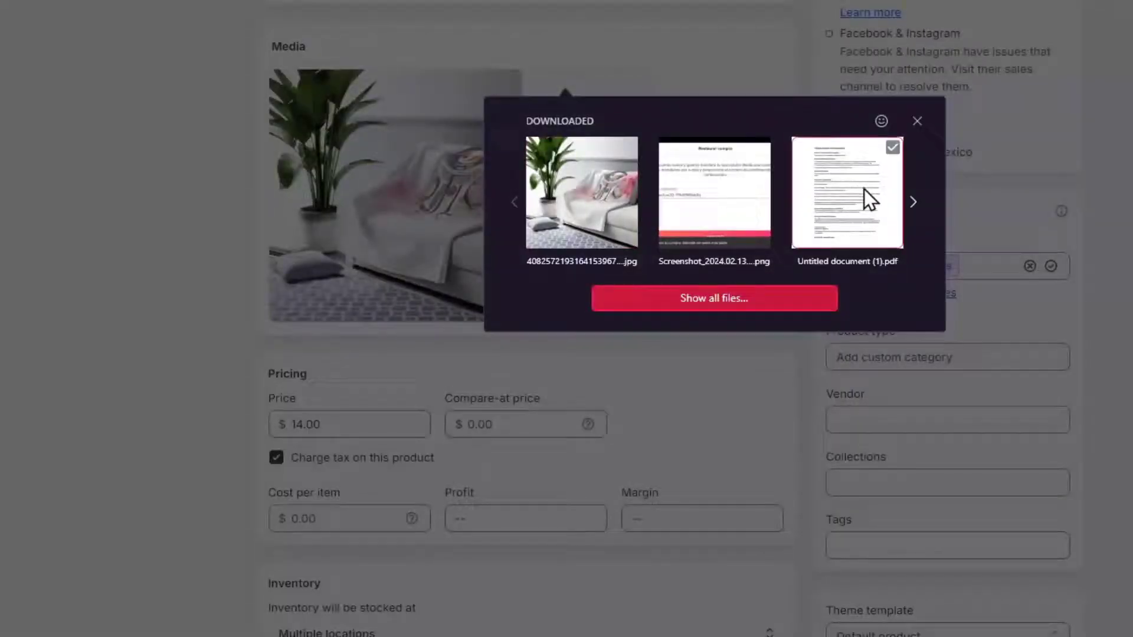
{"action": "left_click", "coordinate": [913, 202]}
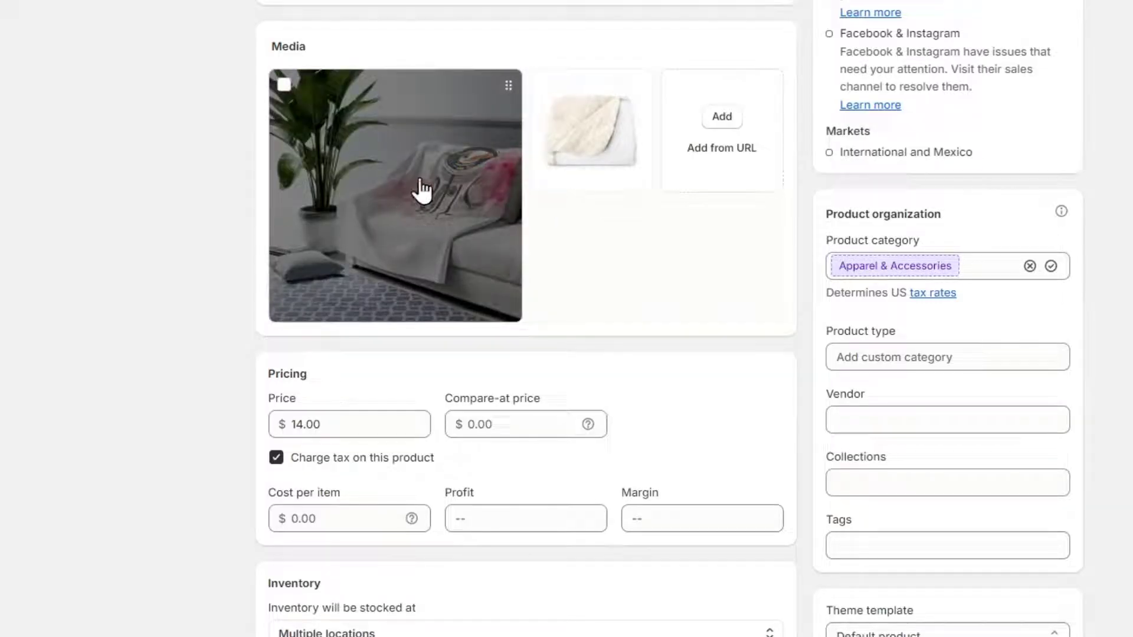
{"action": "mouse_move", "coordinate": [421, 249]}
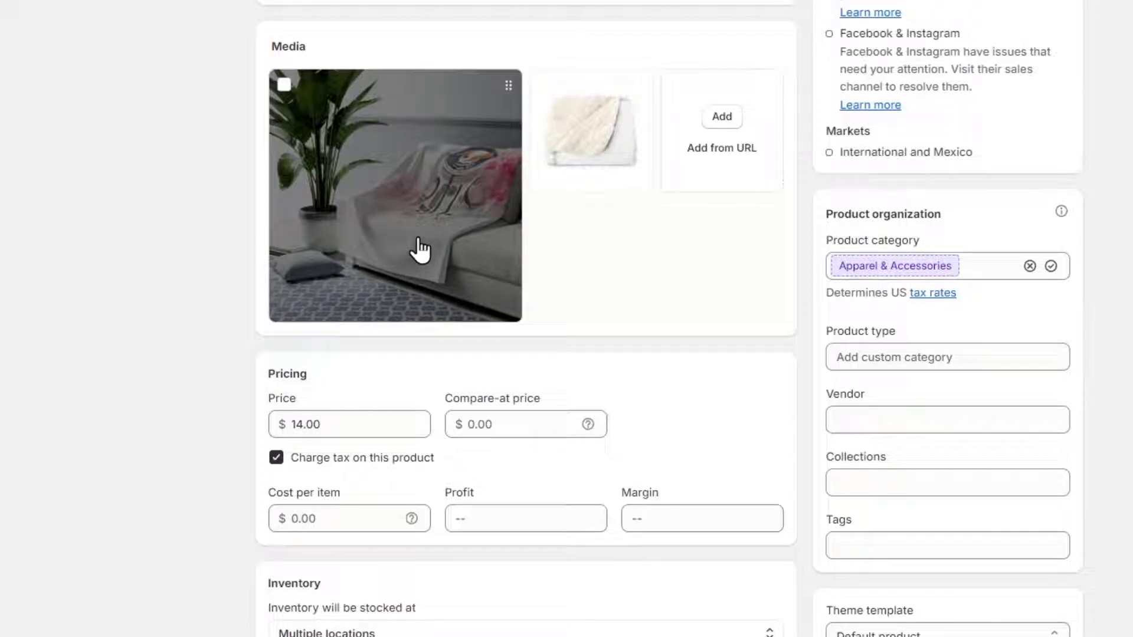
{"action": "mouse_move", "coordinate": [383, 262]}
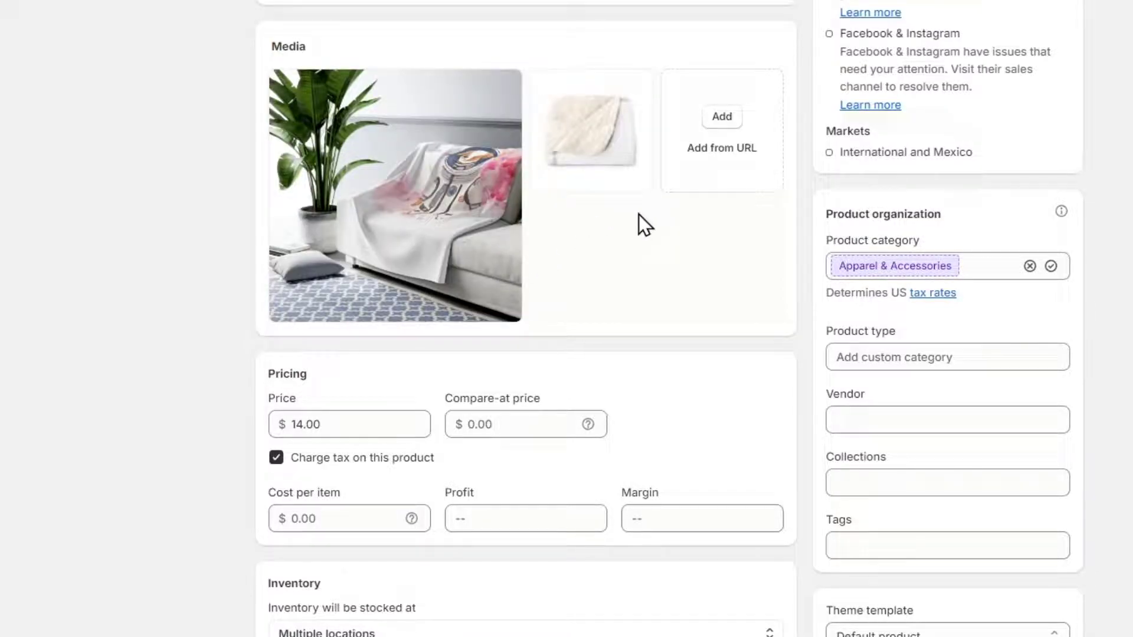
{"action": "scroll", "scroll_direction": "down", "scroll_amount": 3}
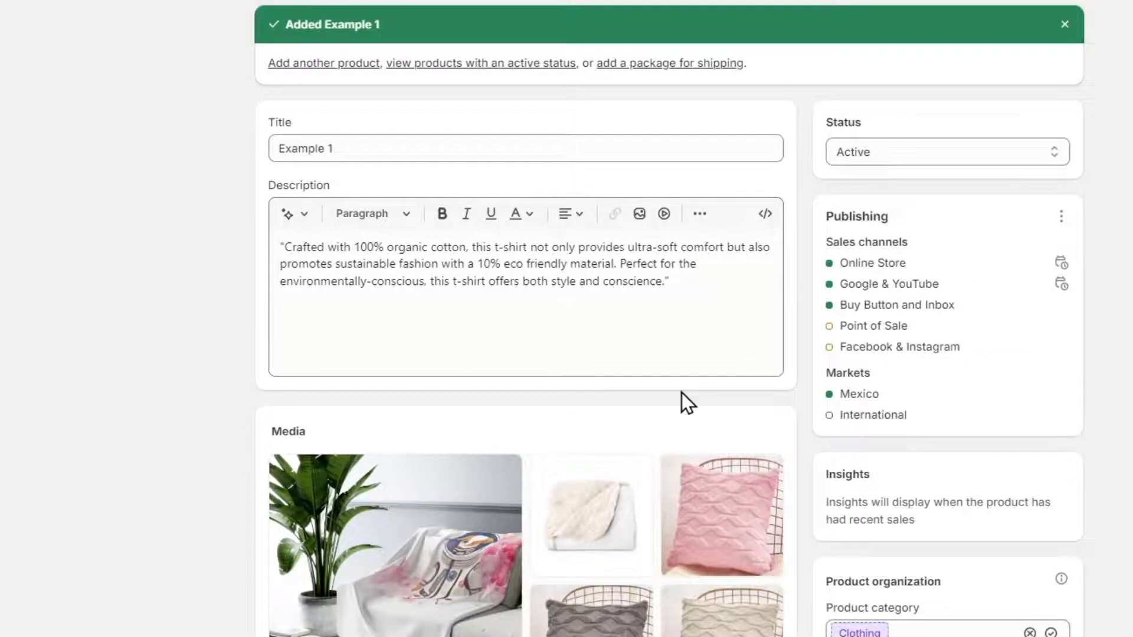
{"action": "scroll", "scroll_direction": "down", "scroll_amount": 3}
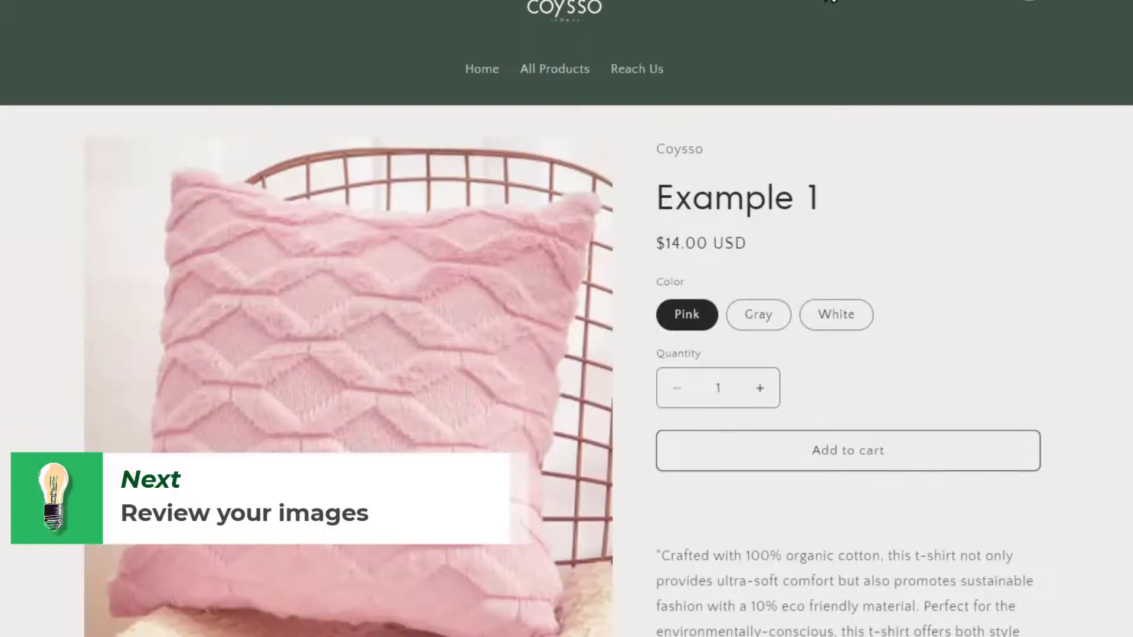
{"action": "scroll", "scroll_direction": "down", "scroll_amount": 3}
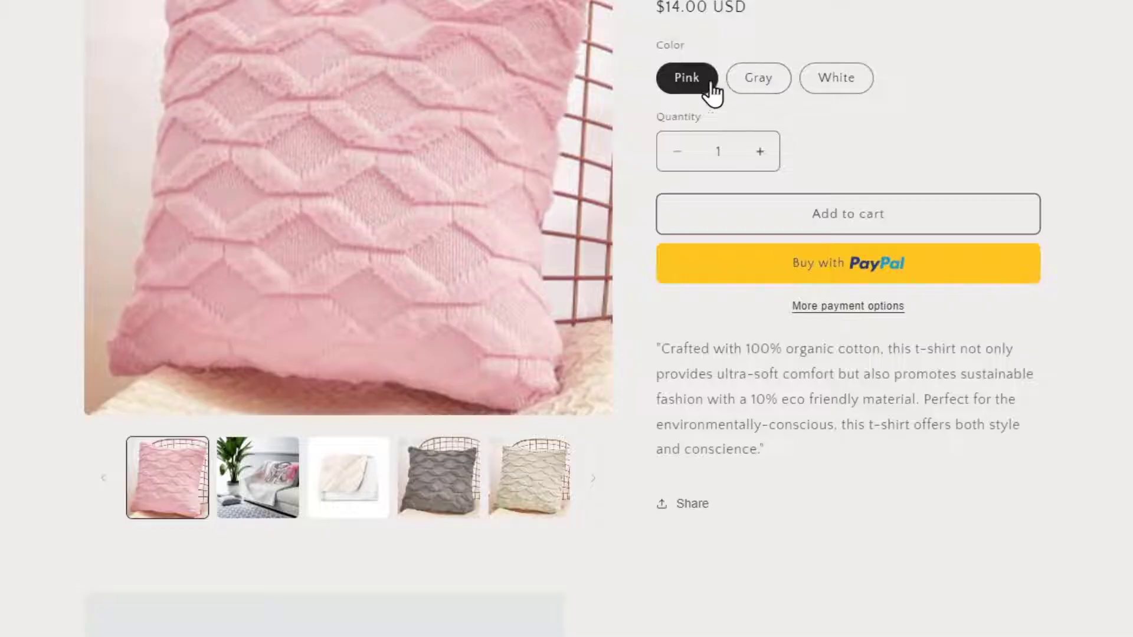
{"action": "left_click", "coordinate": [758, 78]}
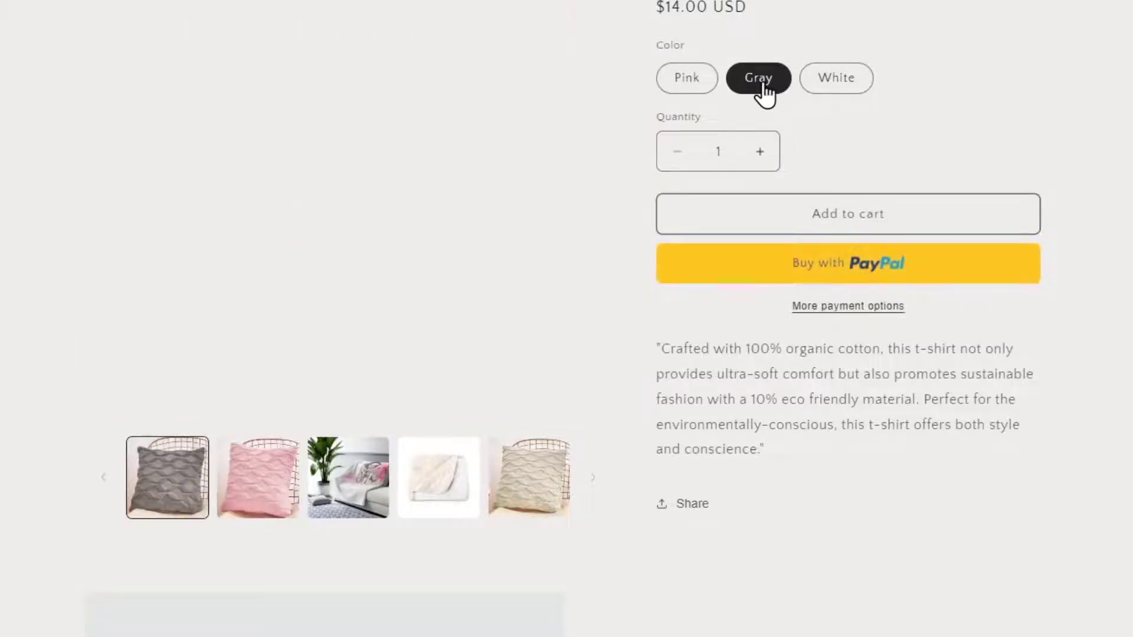
{"action": "left_click", "coordinate": [837, 78]}
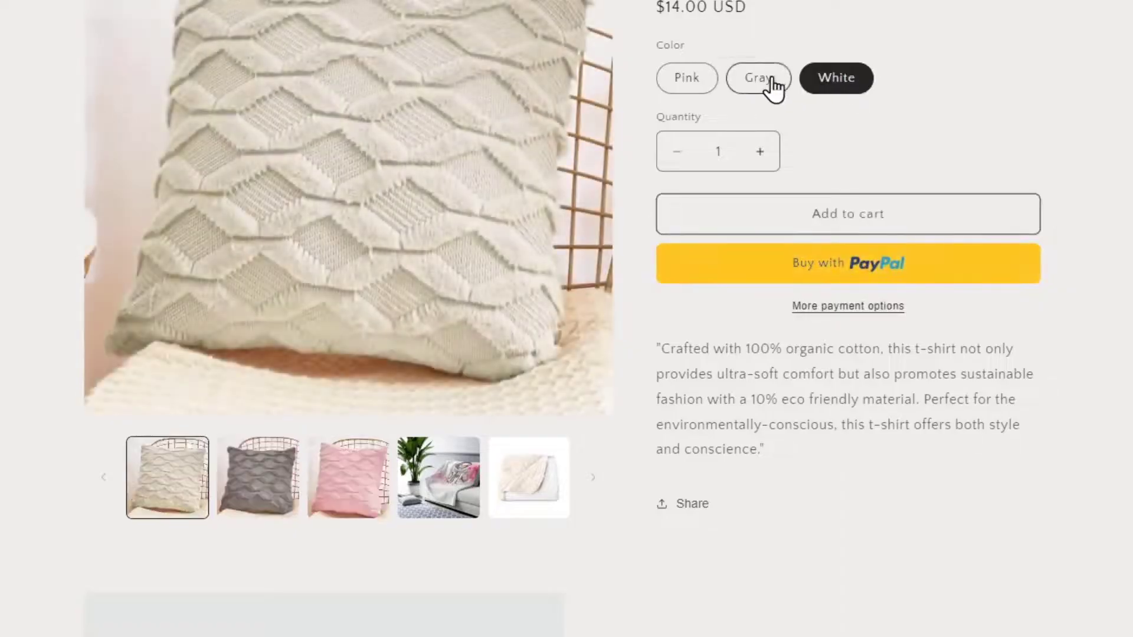
{"action": "left_click", "coordinate": [758, 78]}
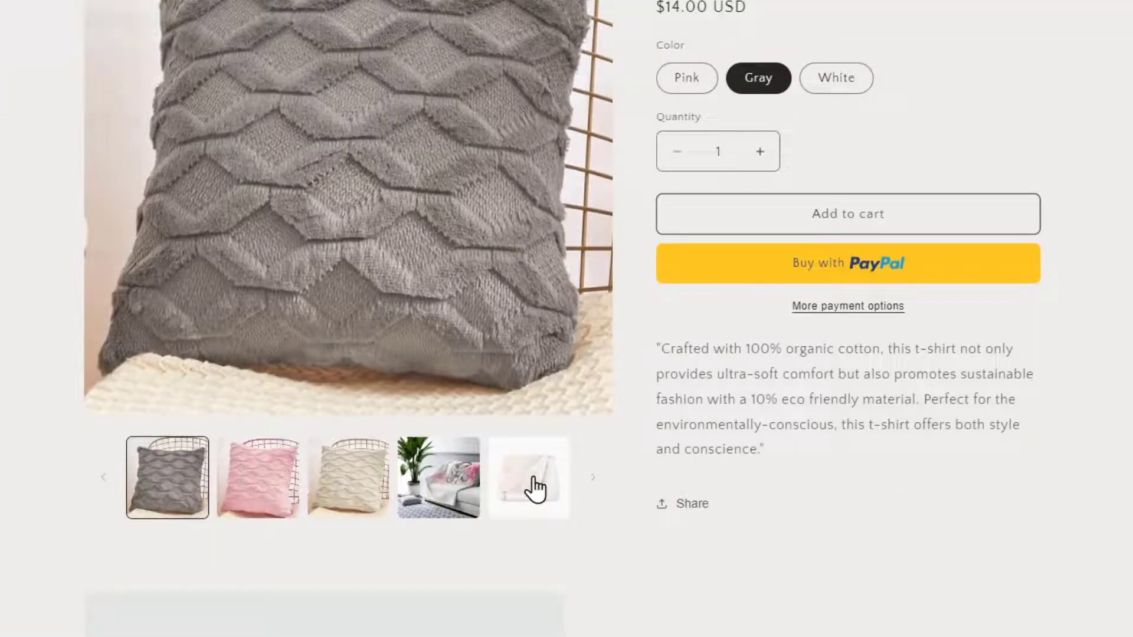
{"action": "left_click", "coordinate": [836, 78]}
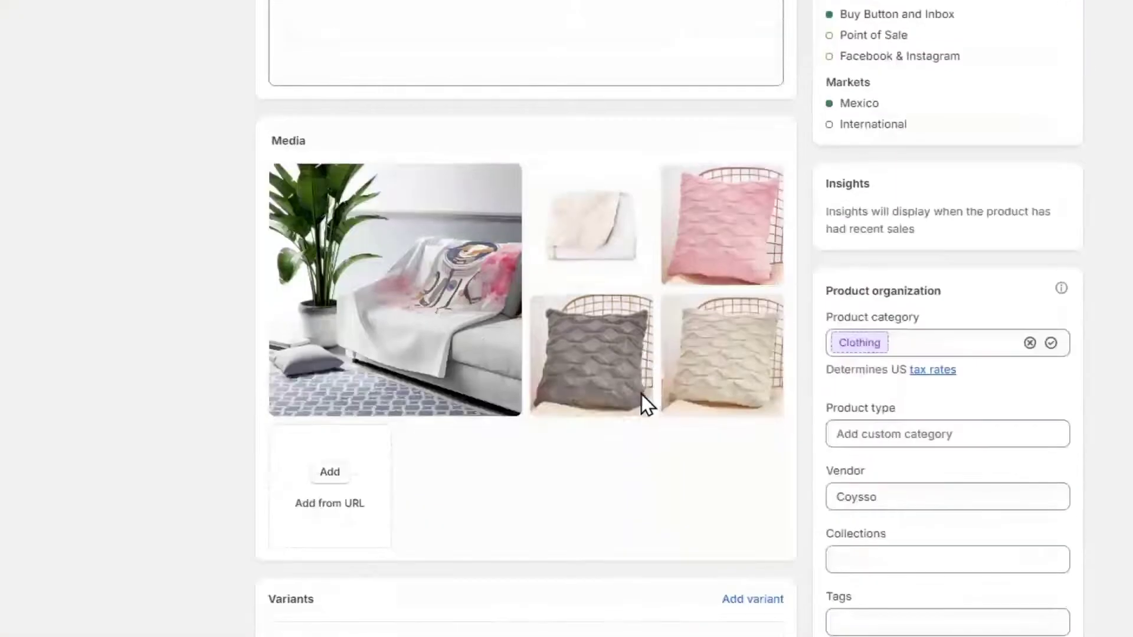
{"action": "scroll", "scroll_direction": "down", "scroll_amount": 3}
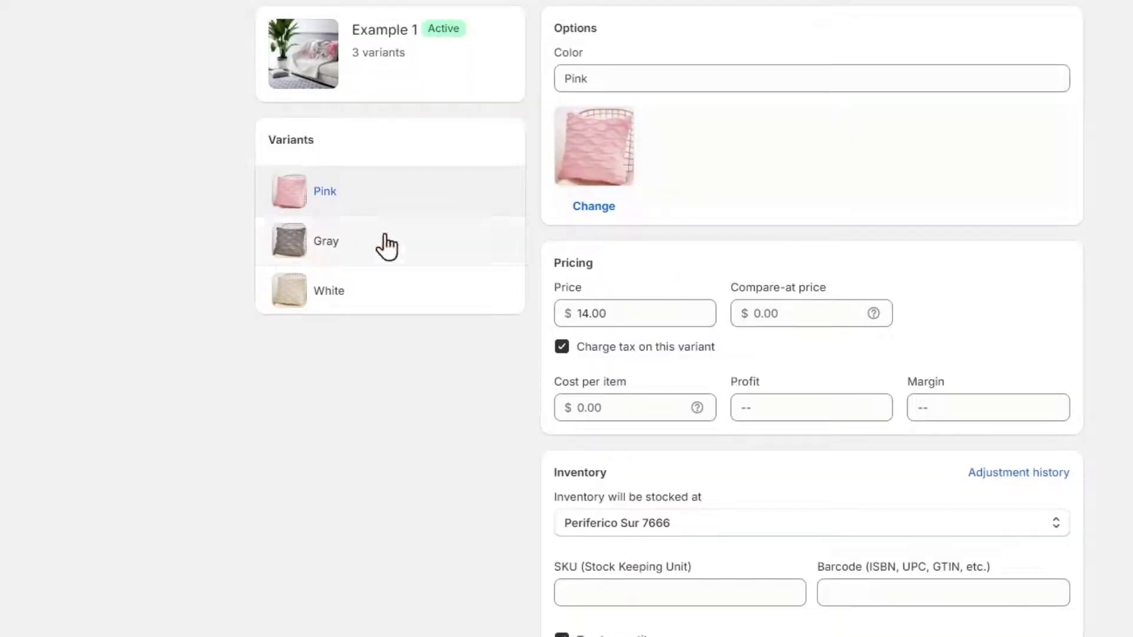
{"action": "scroll", "scroll_direction": "down", "scroll_amount": 3}
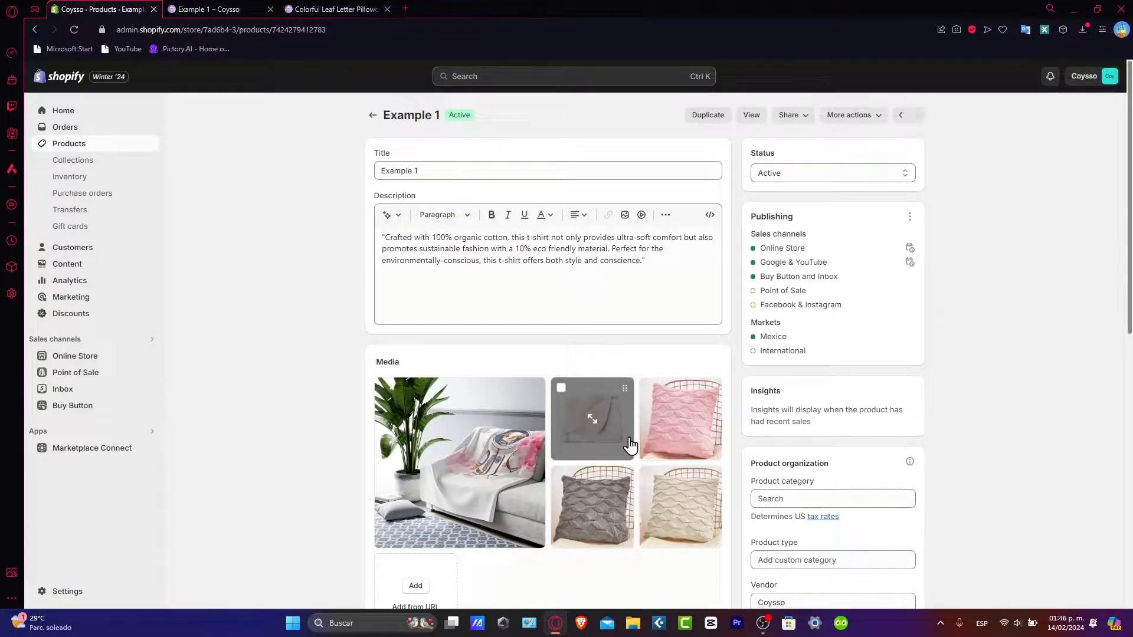
{"action": "mouse_move", "coordinate": [589, 466]}
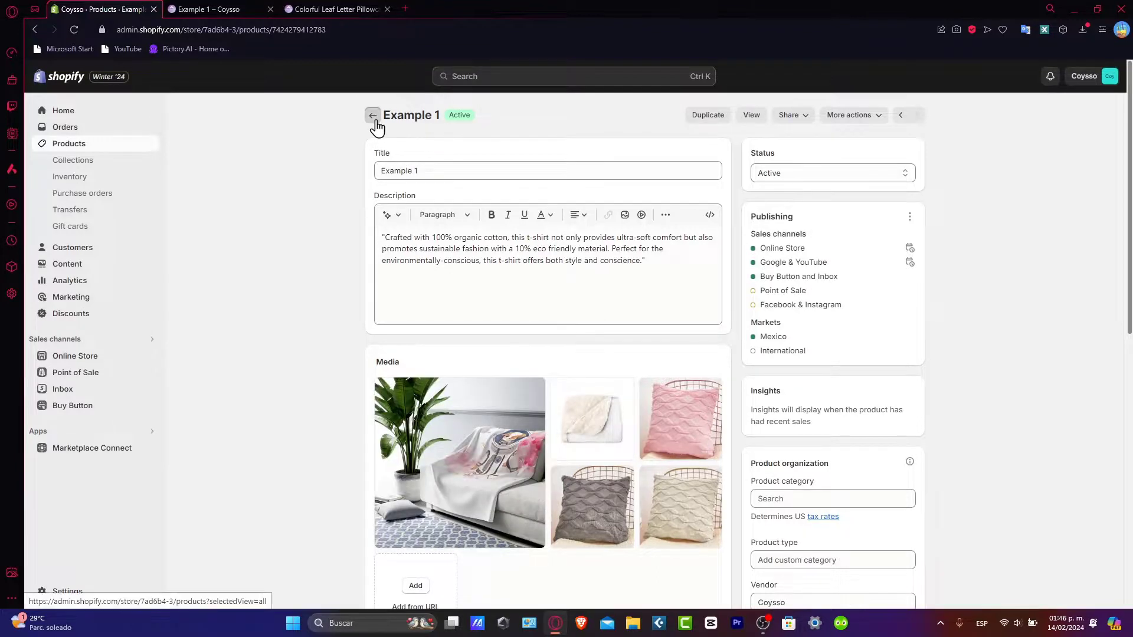
Go back from the Example 1 page to the Products list.
{"action": "left_click", "coordinate": [372, 115]}
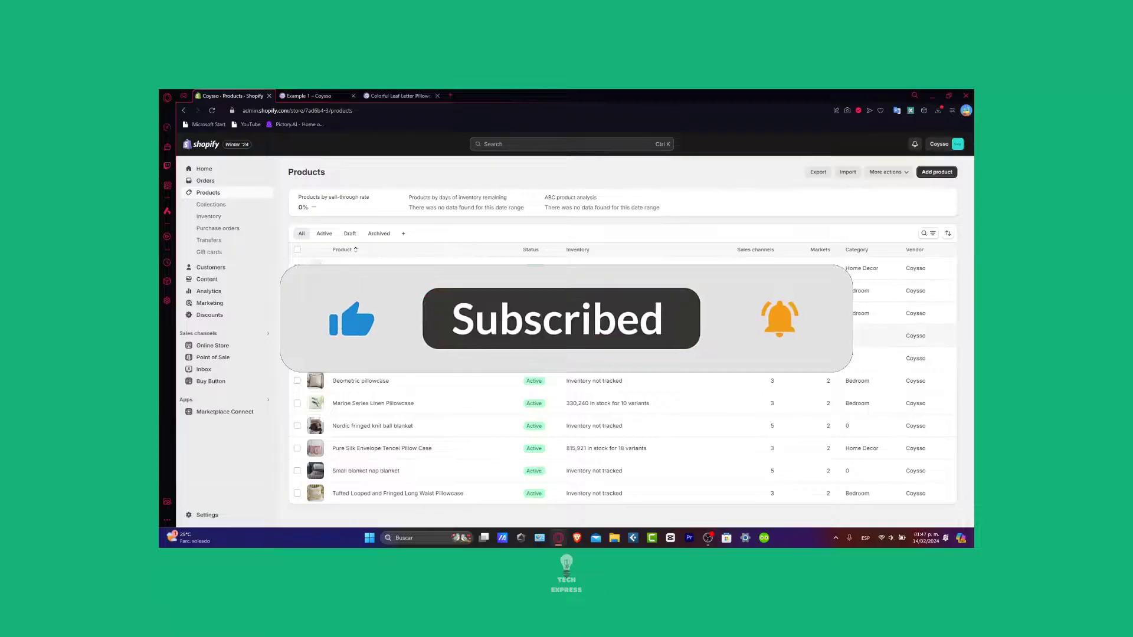
Select the Example 1 product and delete it via the bulk actions menu.
{"action": "left_click", "coordinate": [297, 335]}
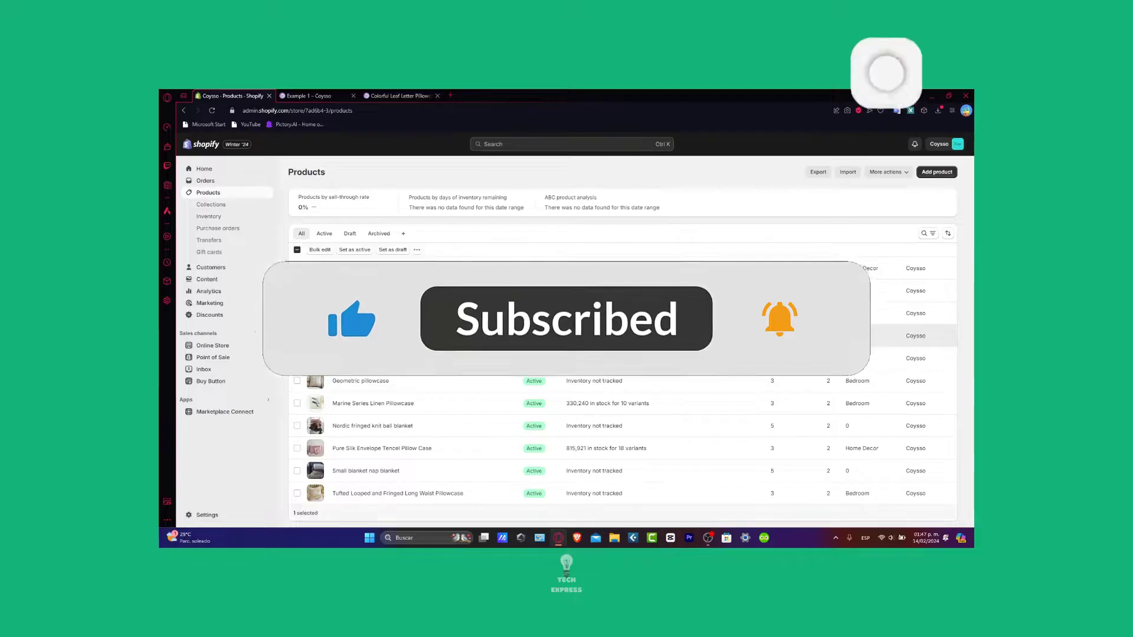
{"action": "left_click", "coordinate": [418, 249]}
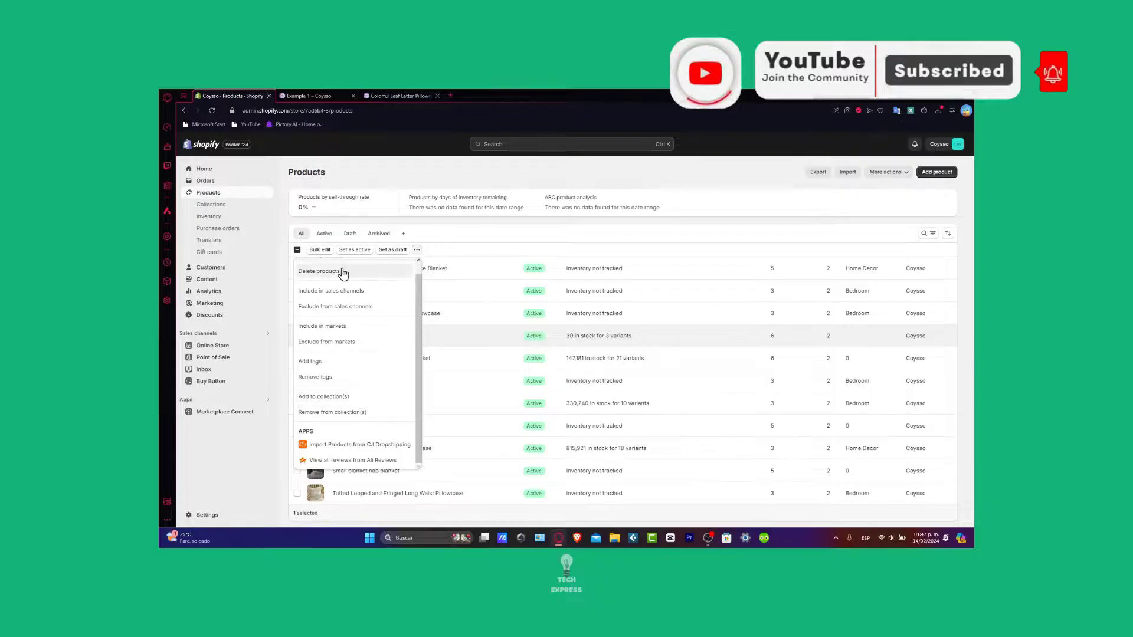
{"action": "left_click", "coordinate": [319, 271]}
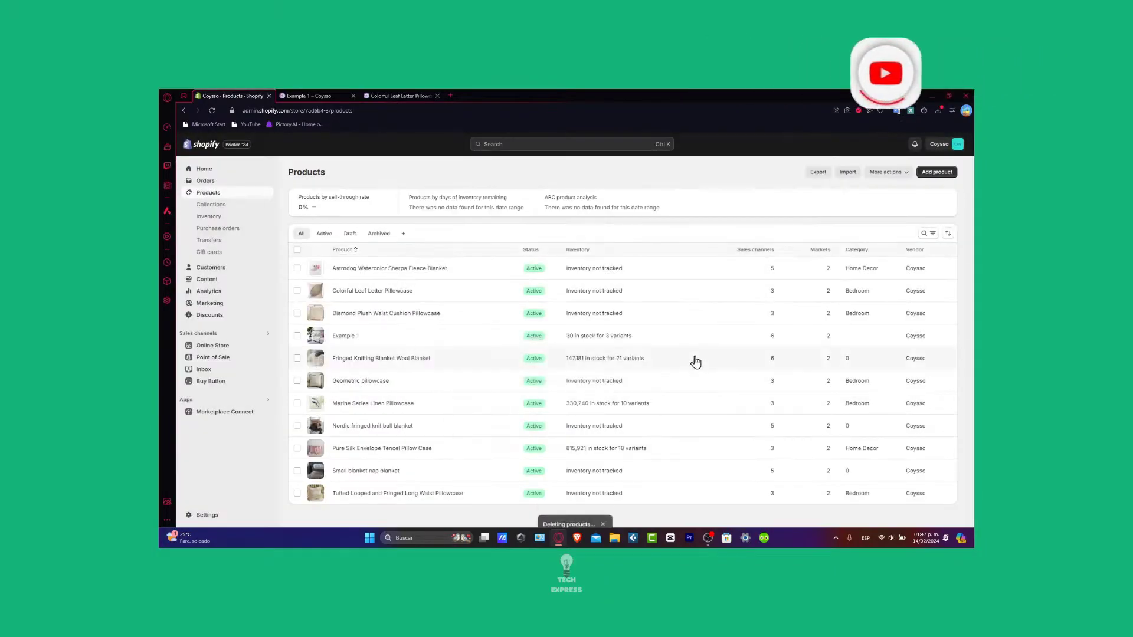